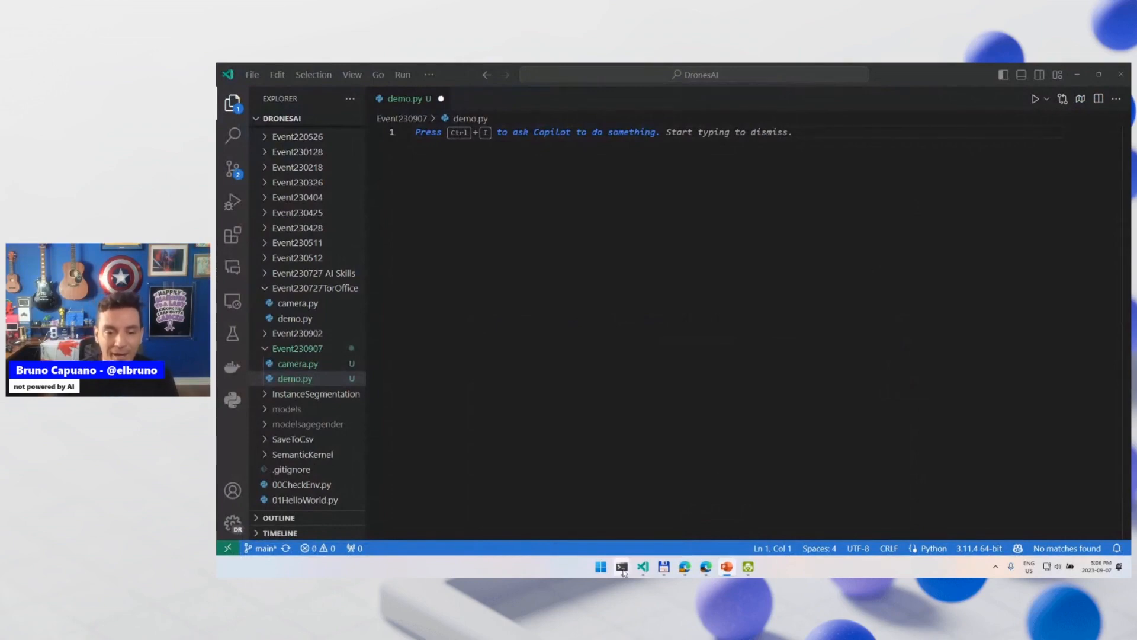
Restart the continuous ping to 192.168.10.1 and connect Wi-Fi to TELLO-9A5DDB
{"action": "left_click", "coordinate": [621, 566]}
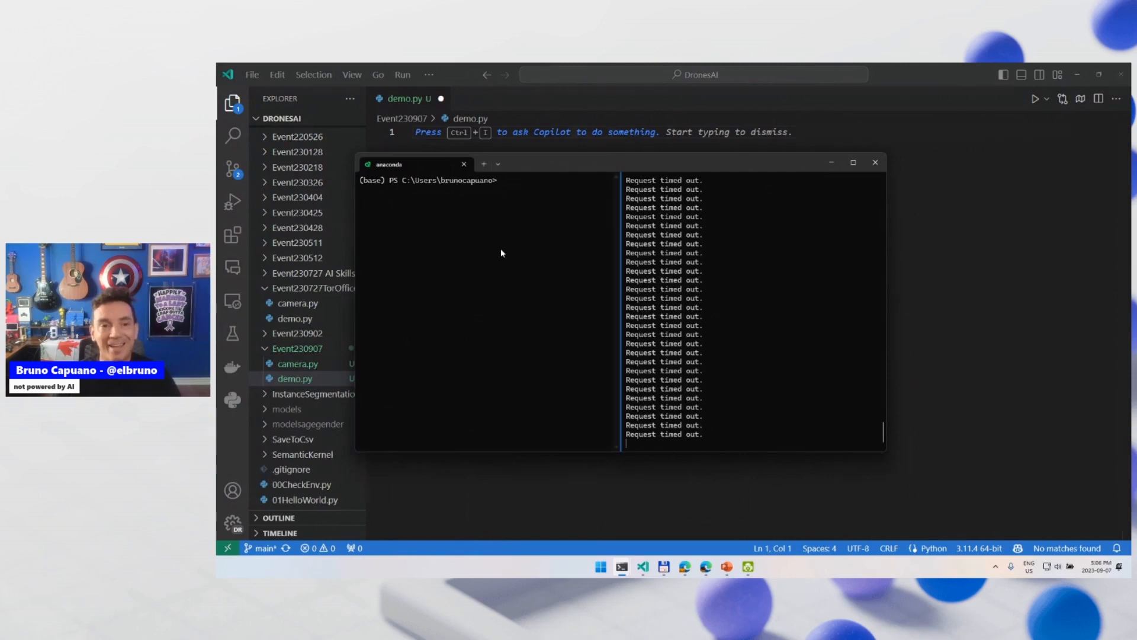
{"action": "mouse_move", "coordinate": [781, 303]}
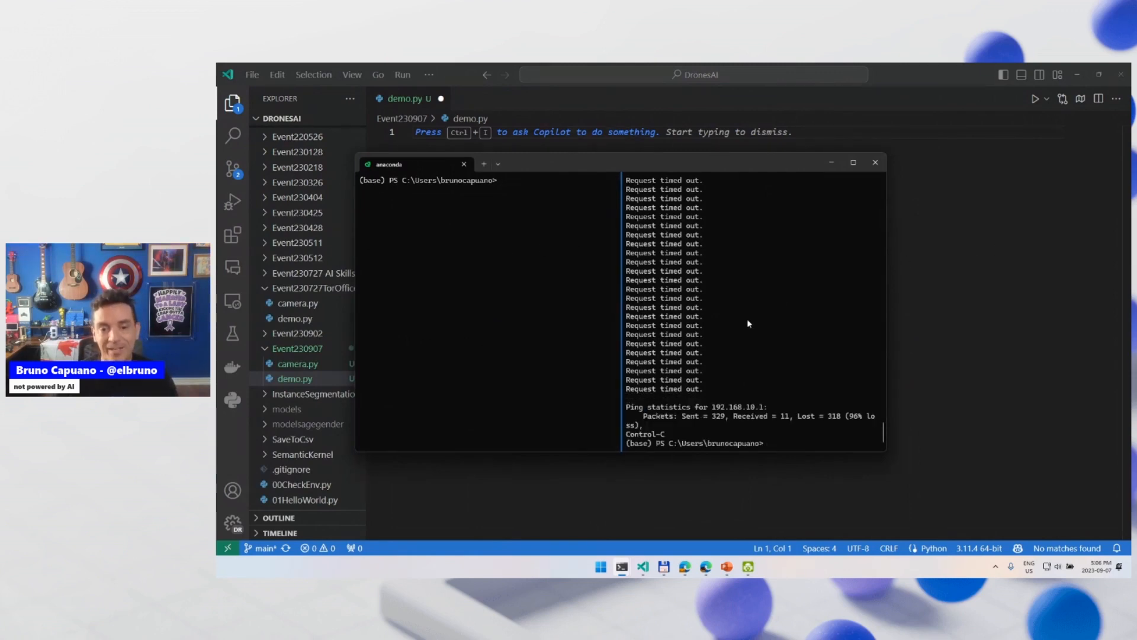
{"action": "type", "text": "c"}
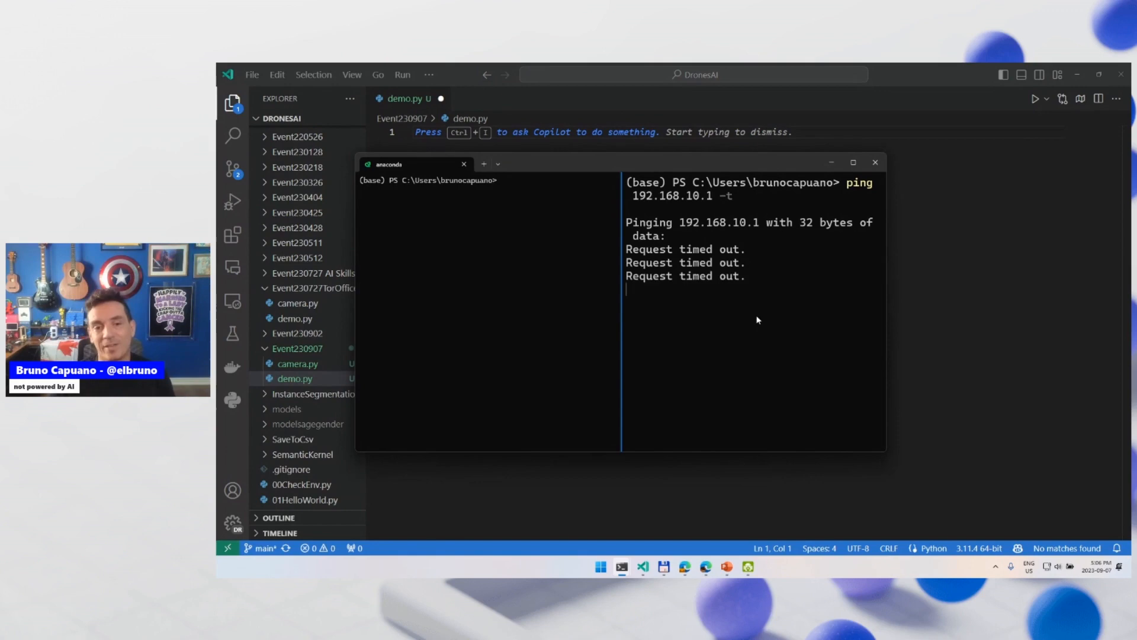
{"action": "type", "text": "netsh wlan connect name=TELLO-9A5DDB interface=\"Wi-Fi\""}
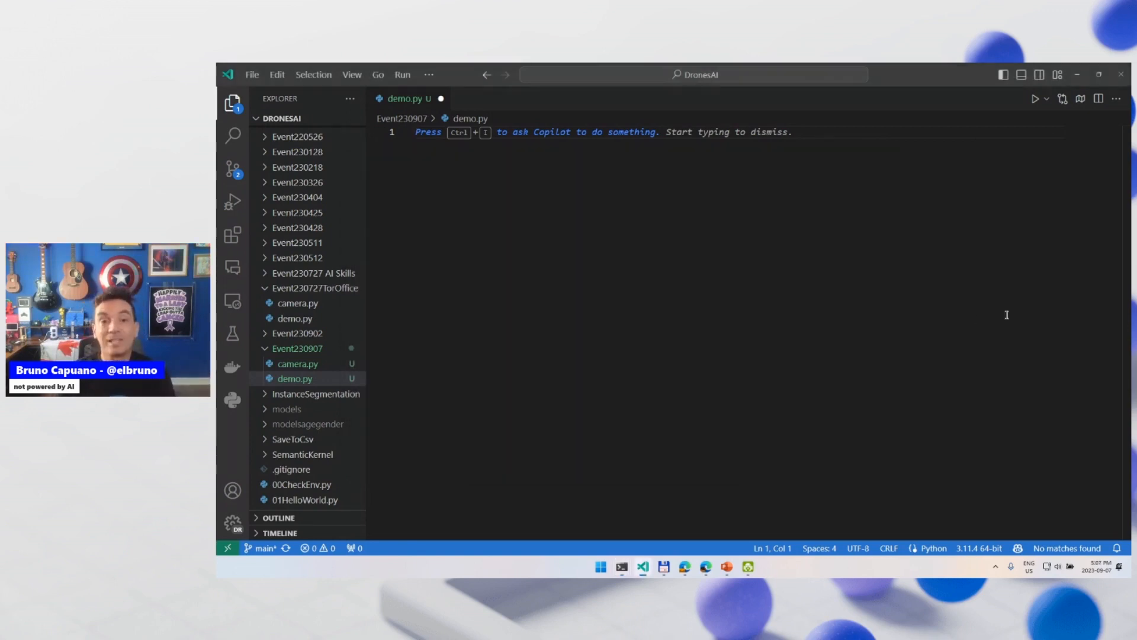
Insert the 'drone' snippet: an imports header importing socket, time and threading
{"action": "type", "text": "drone"}
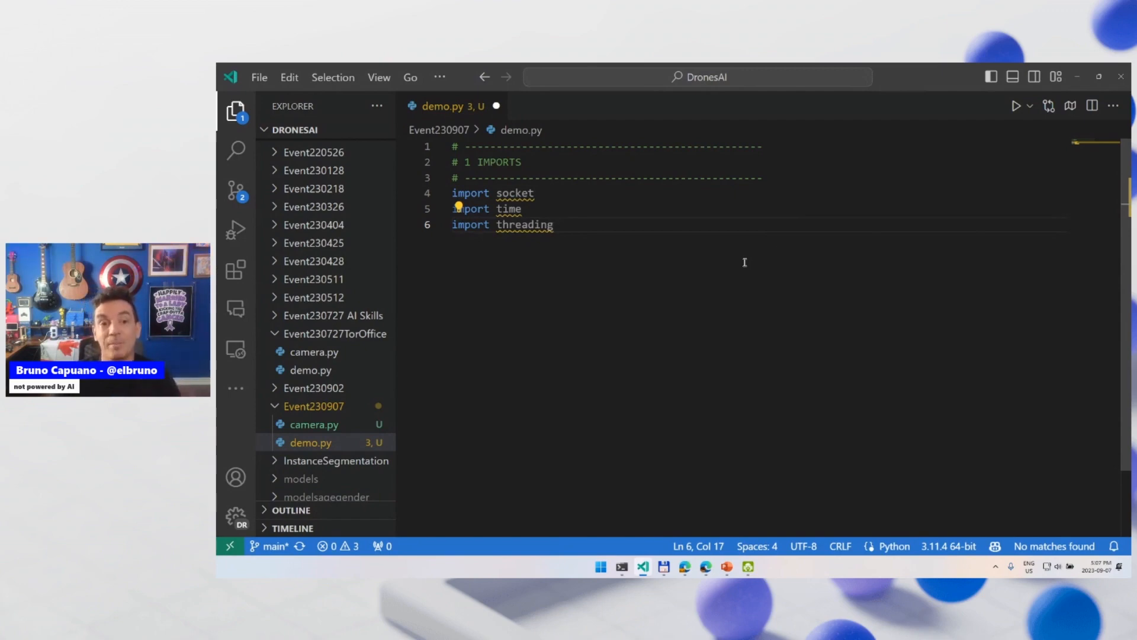
Insert the 'drone02' snippet defining receiveData and readStates, then review it
{"action": "type", "text": "drone02"}
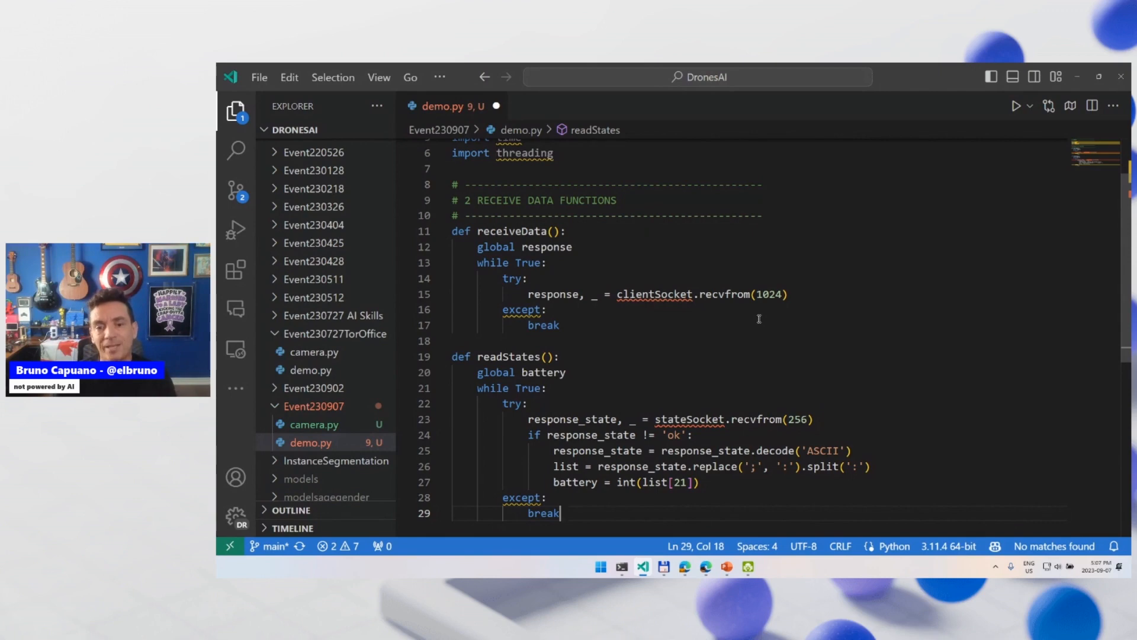
{"action": "scroll", "scroll_direction": "down", "scroll_amount": 3}
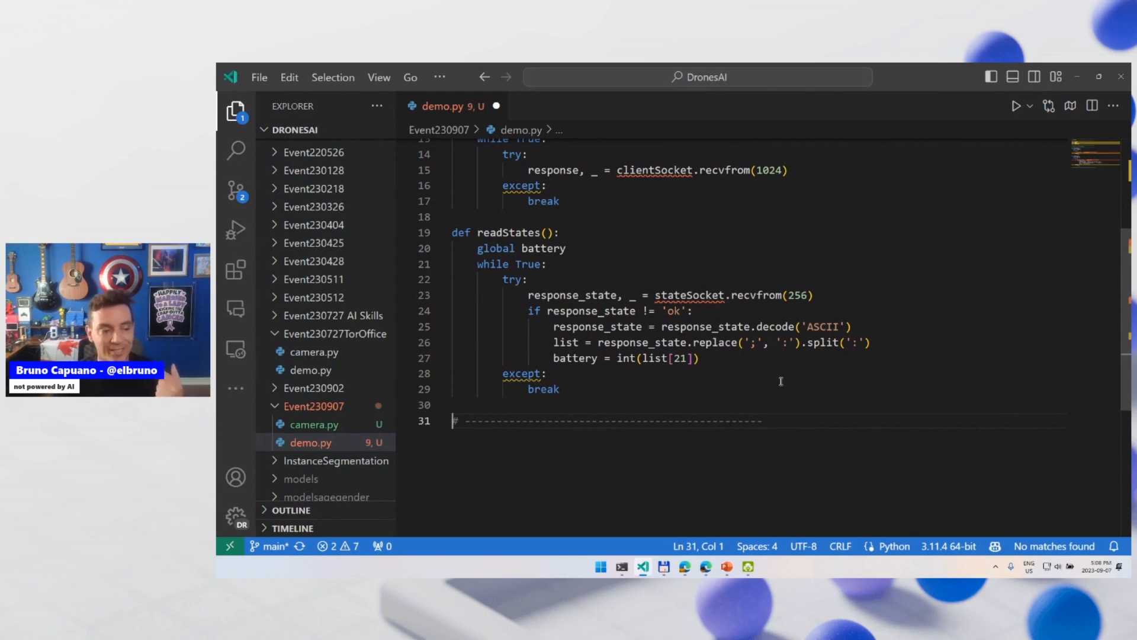
Insert the snippet defining sendCommand, sendReadCommand and sendControlCommand, then start a new line
{"action": "type", "text": "drone"}
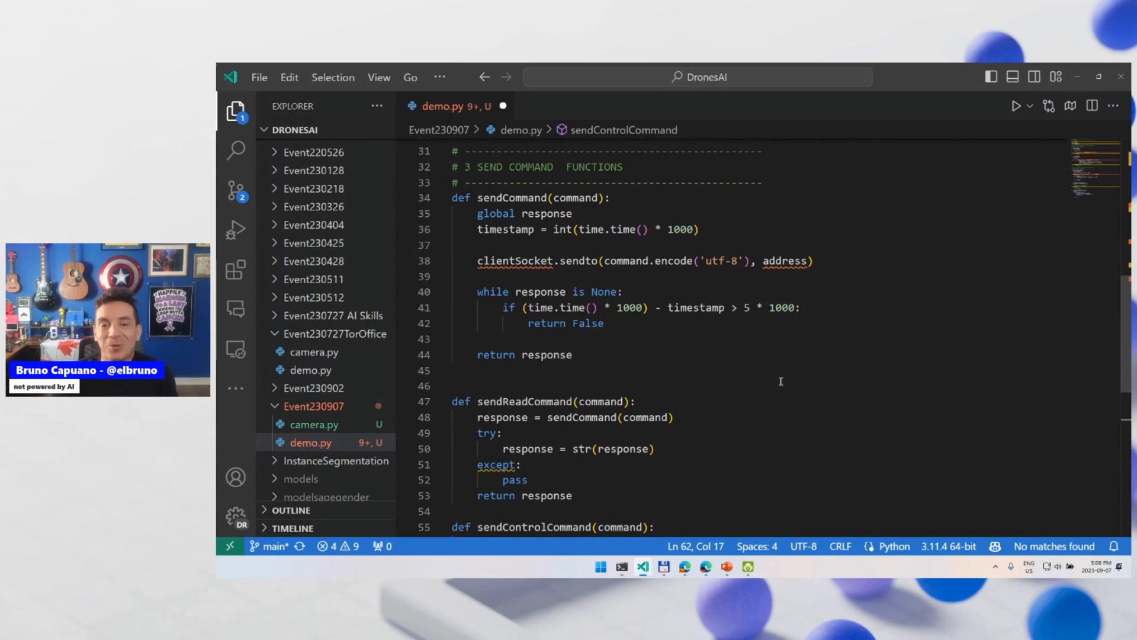
{"action": "scroll", "scroll_direction": "down", "scroll_amount": 3}
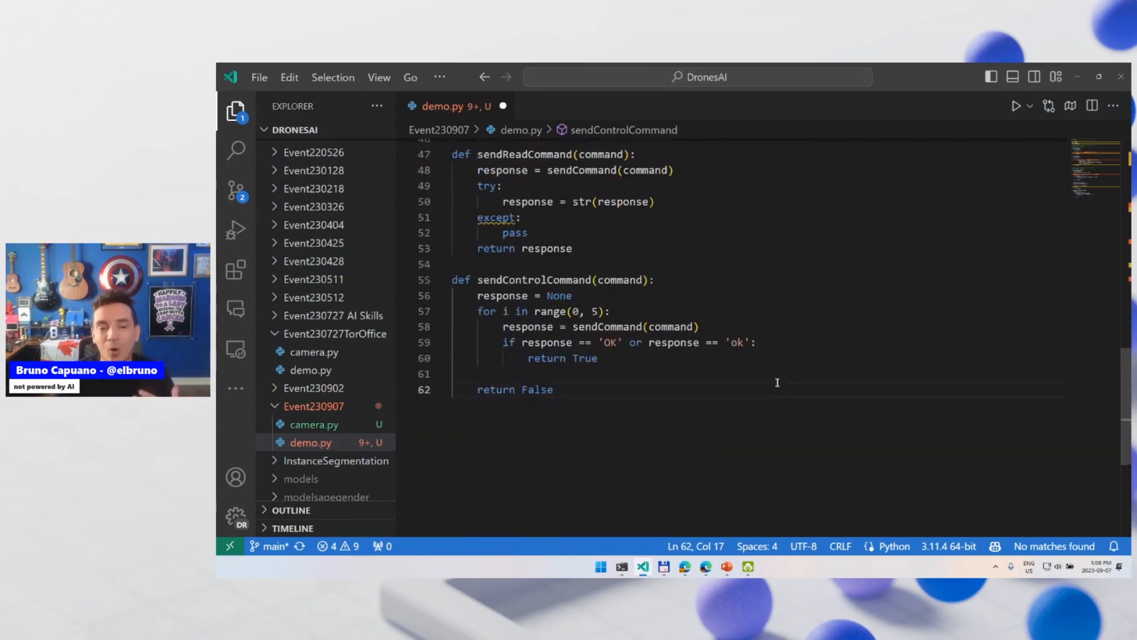
{"action": "key", "text": "Enter"}
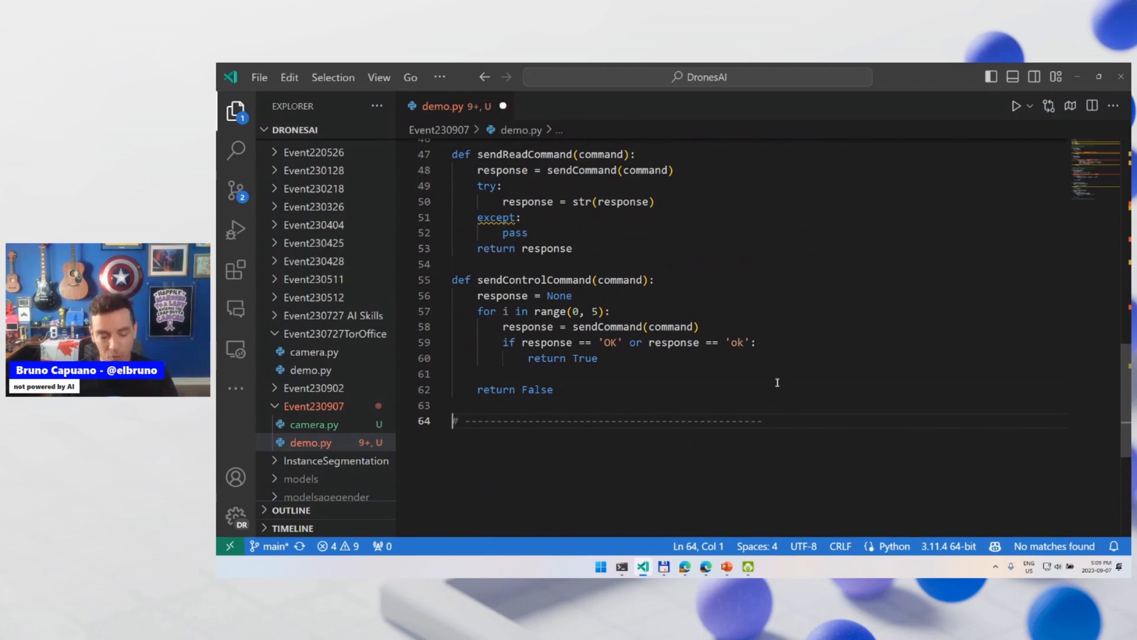
Insert the 'drone0' listener-threads snippet starting daemon receiveData and readStates threads
{"action": "type", "text": "drone0"}
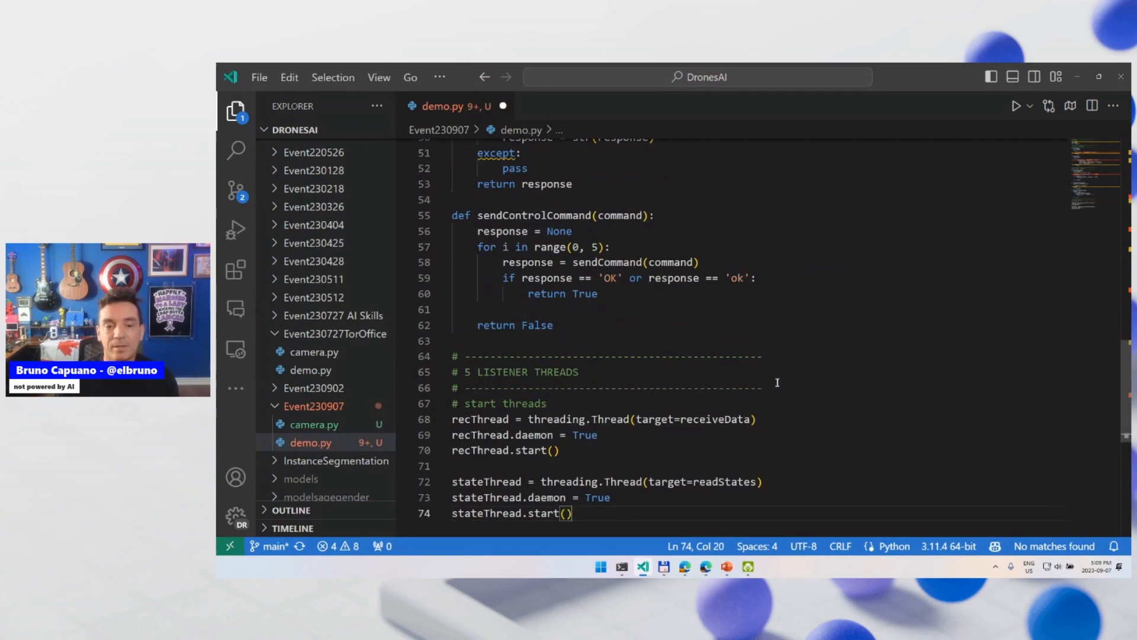
{"action": "scroll", "scroll_direction": "down", "scroll_amount": 3}
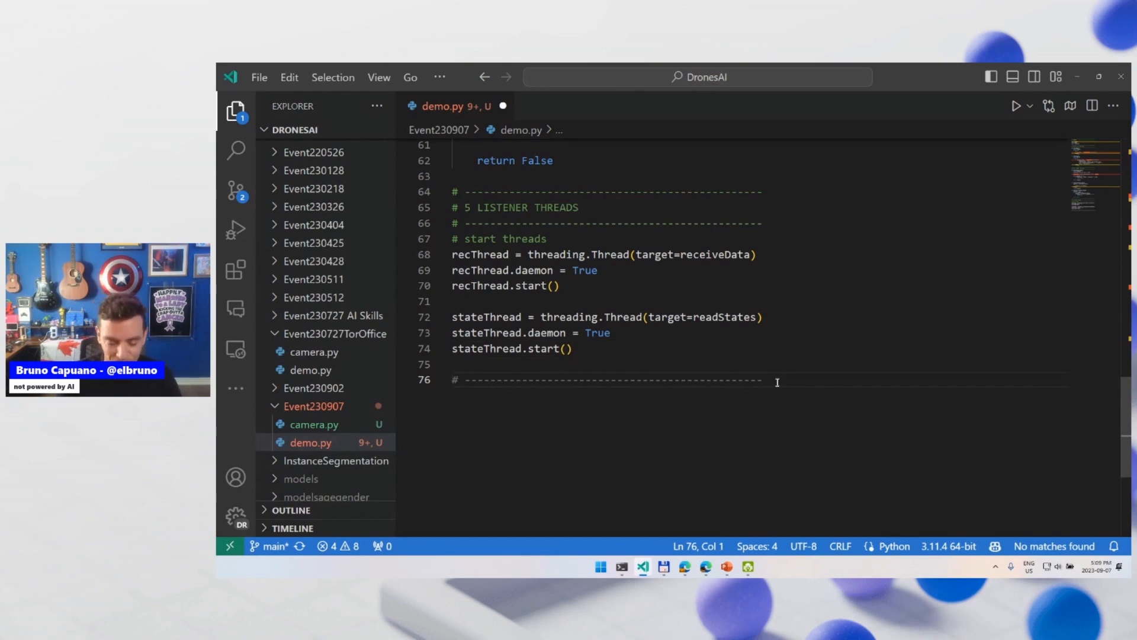
Insert the 'drone06' app-logic snippet: connect, request battery, wait 5 seconds, print
{"action": "type", "text": "drone06"}
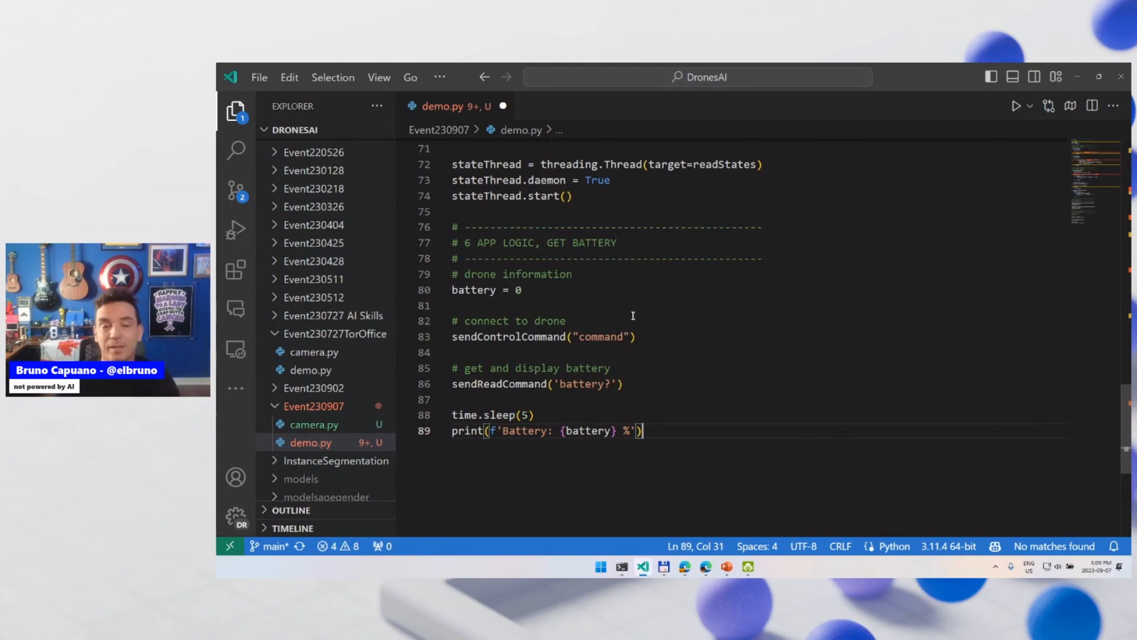
{"action": "scroll", "scroll_direction": "up", "scroll_amount": 3}
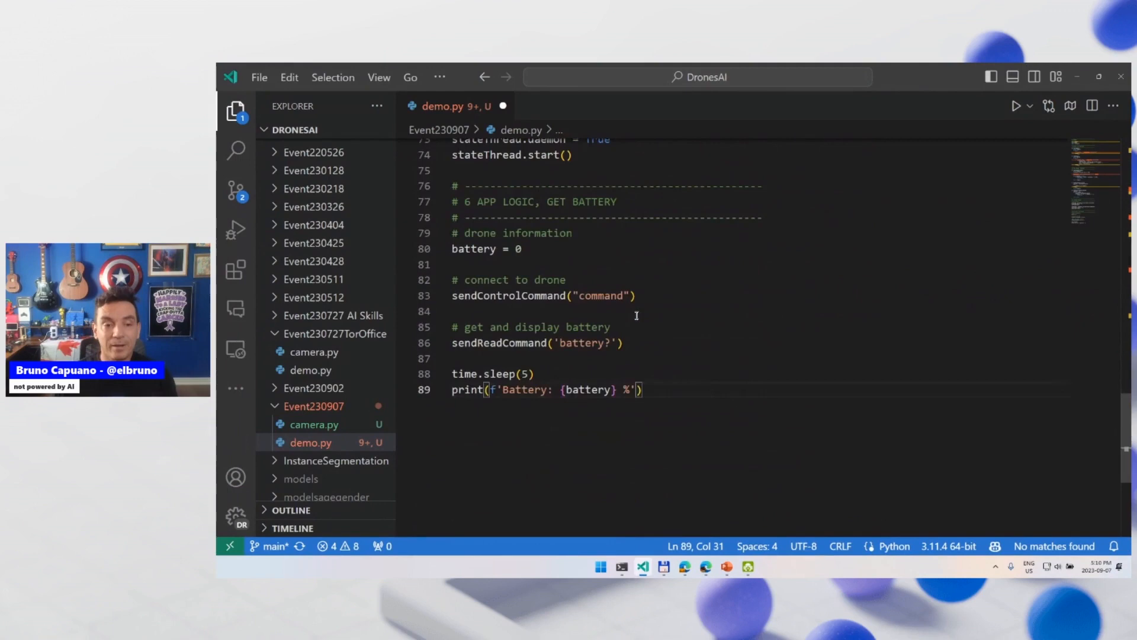
{"action": "mouse_move", "coordinate": [509, 295]}
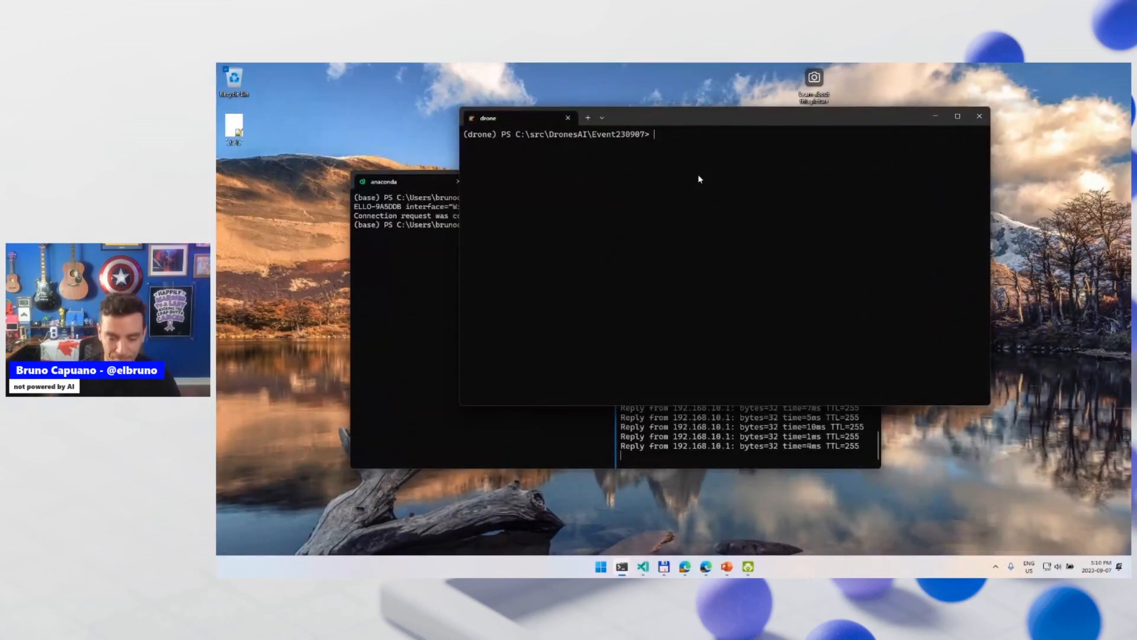
List the folder and run python .\demo.py, hitting NameError for clientSocket
{"action": "type", "text": "ls"}
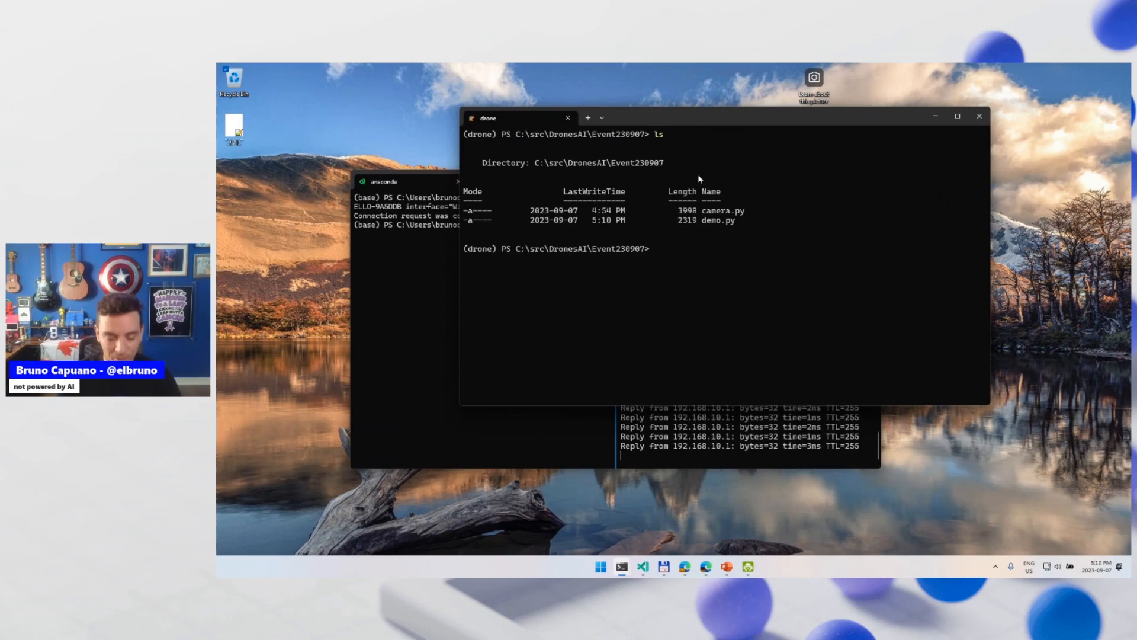
{"action": "type", "text": "python .\\demo.py"}
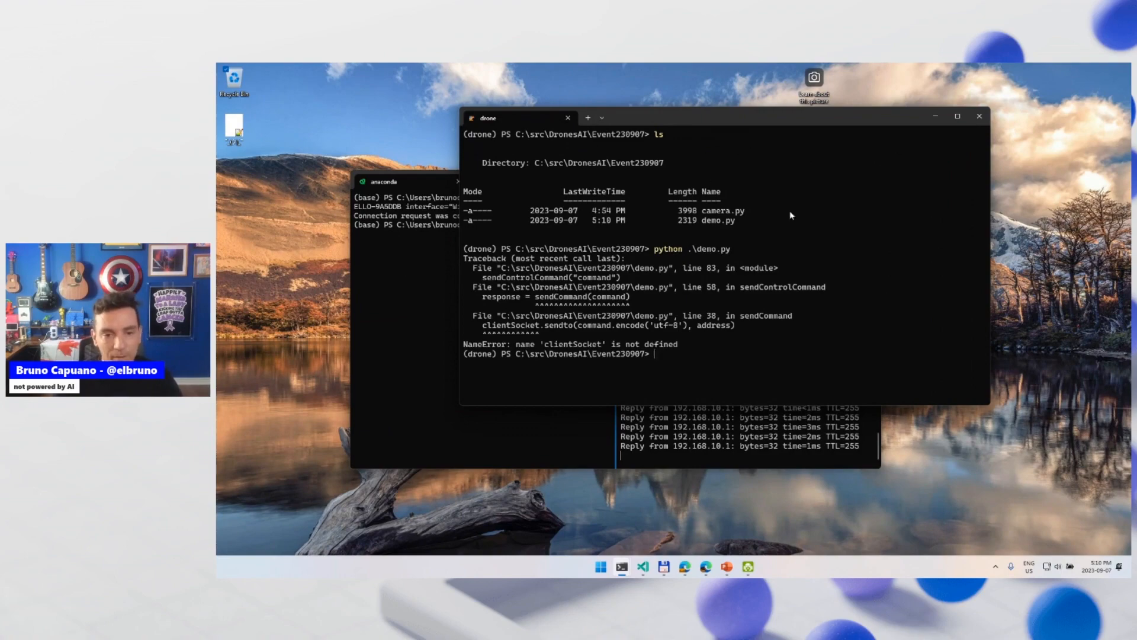
{"action": "mouse_move", "coordinate": [771, 390]}
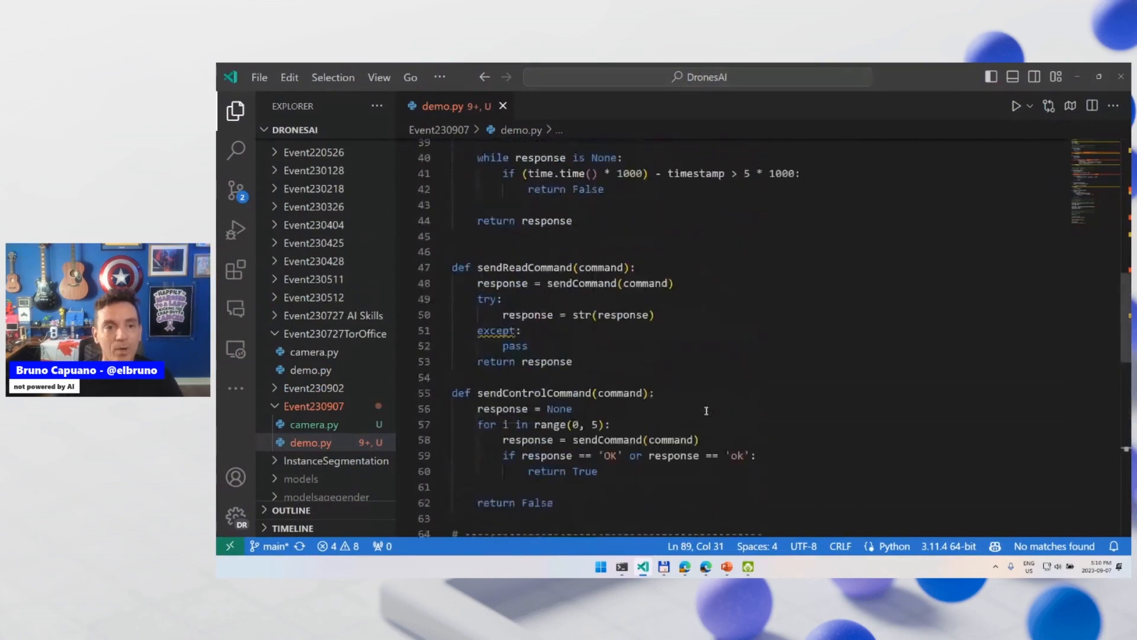
Type the 'drone04' snippet prefix below sendControlCommand in demo.py
{"action": "scroll", "scroll_direction": "down", "scroll_amount": 3}
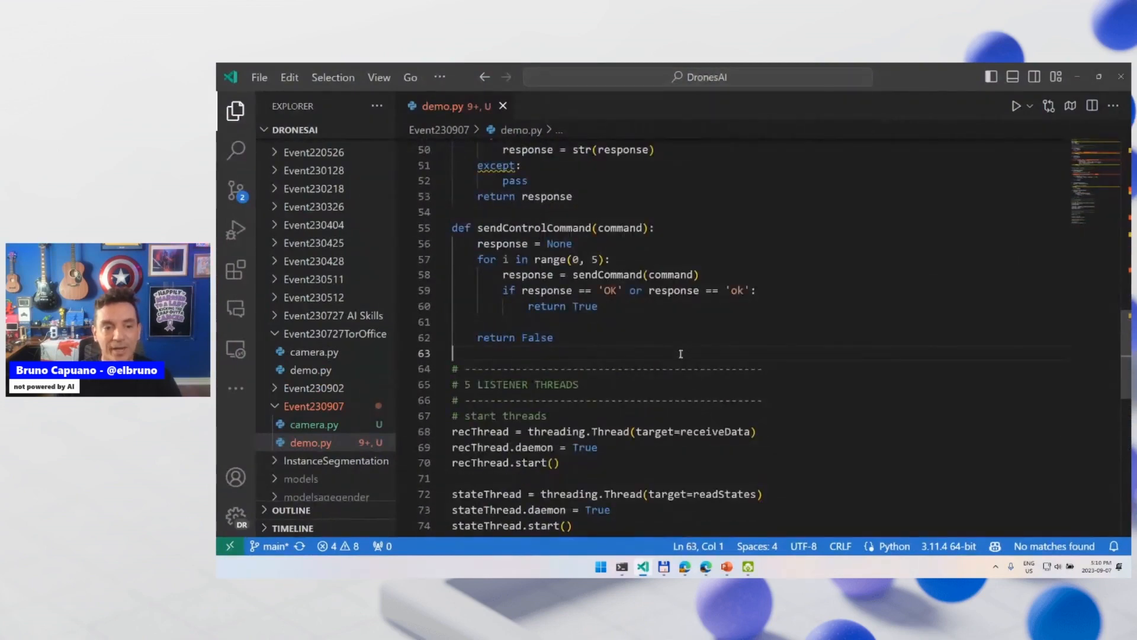
{"action": "type", "text": "drone"}
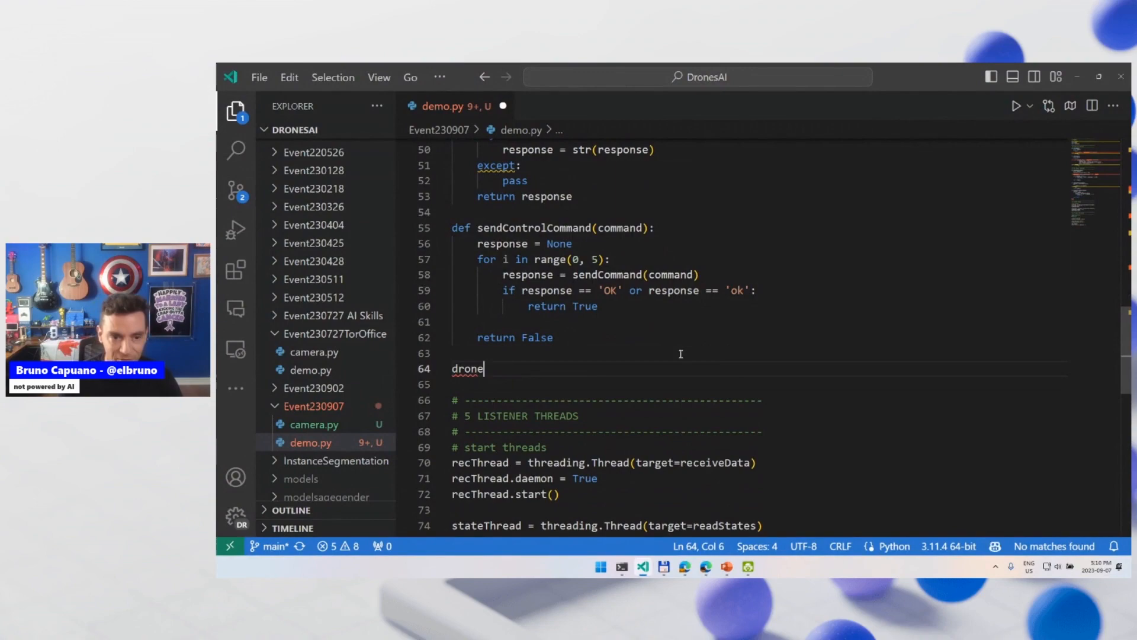
{"action": "type", "text": "04"}
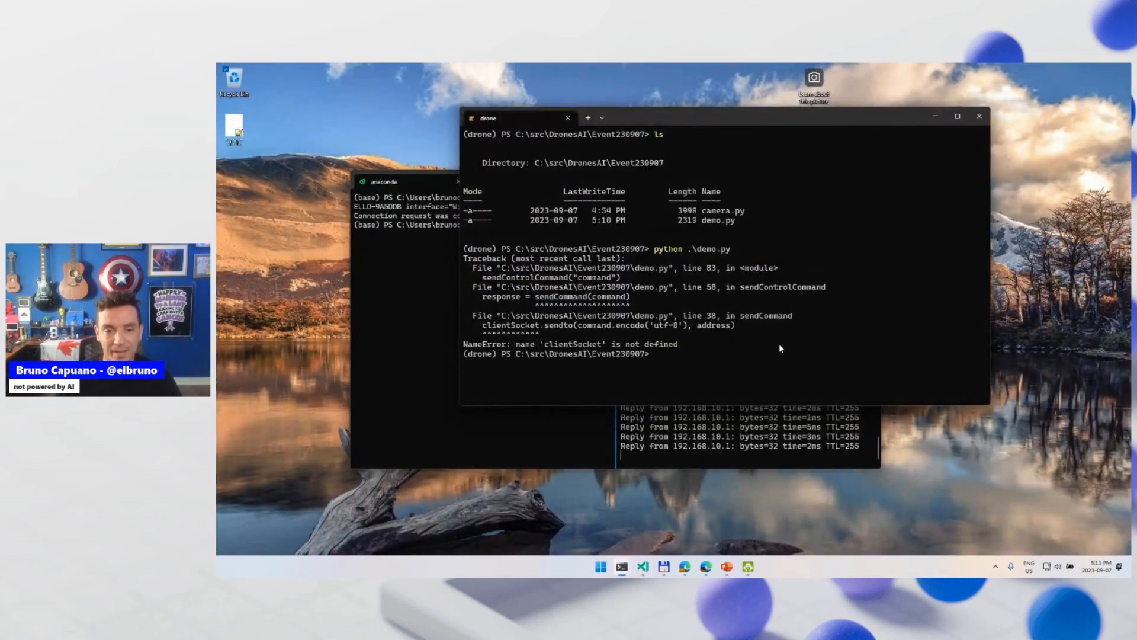
Add print(list) after the battery assignment in readStates
{"action": "type", "text": "c"}
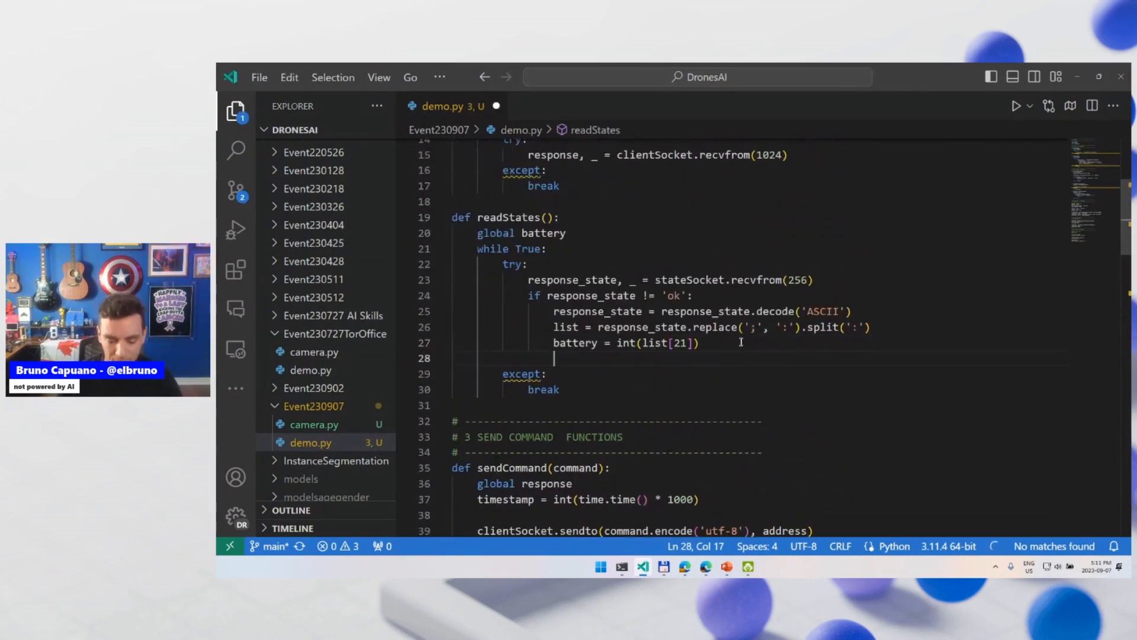
{"action": "type", "text": "print(l"}
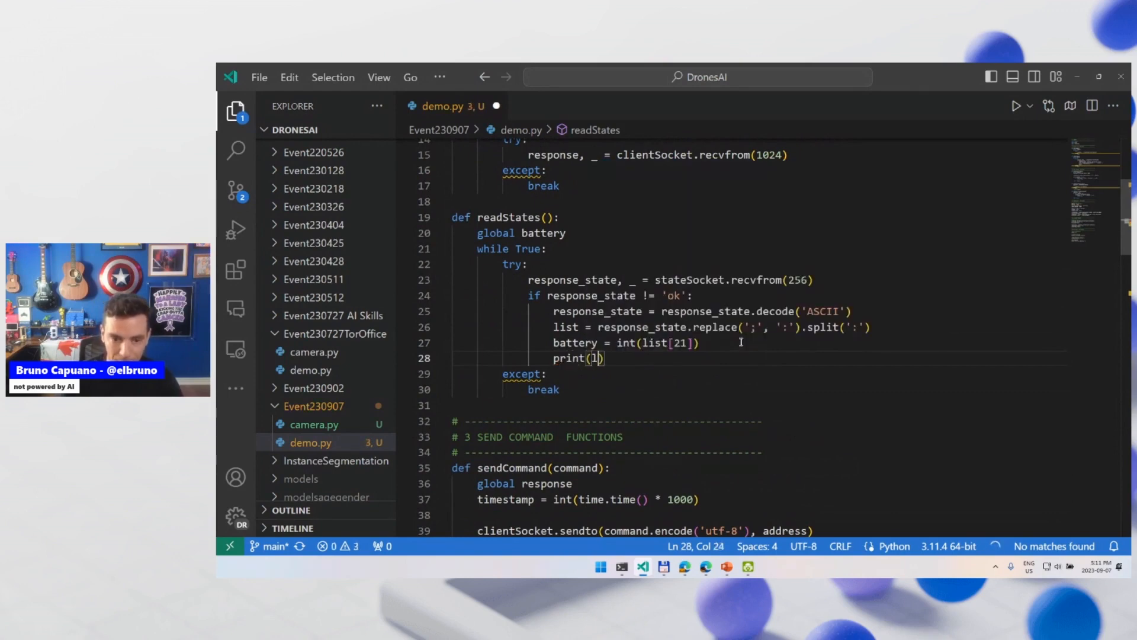
{"action": "type", "text": "list"}
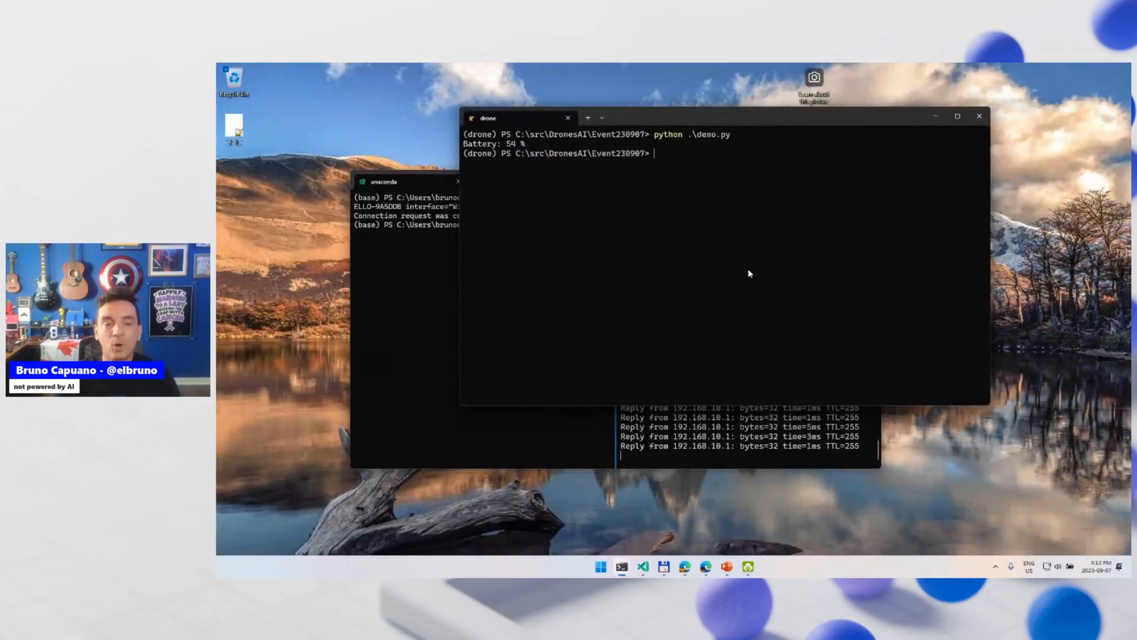
Rerun python .\demo.py and scroll through the streamed state lists
{"action": "type", "text": "python .\\demo.py"}
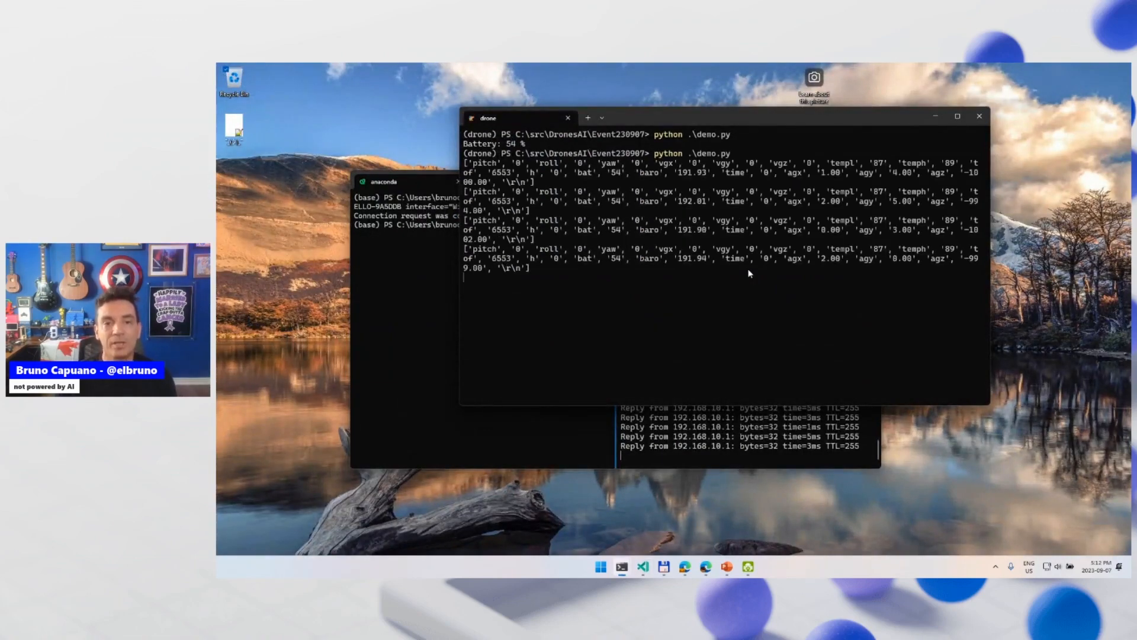
{"action": "left_click", "coordinate": [957, 116]}
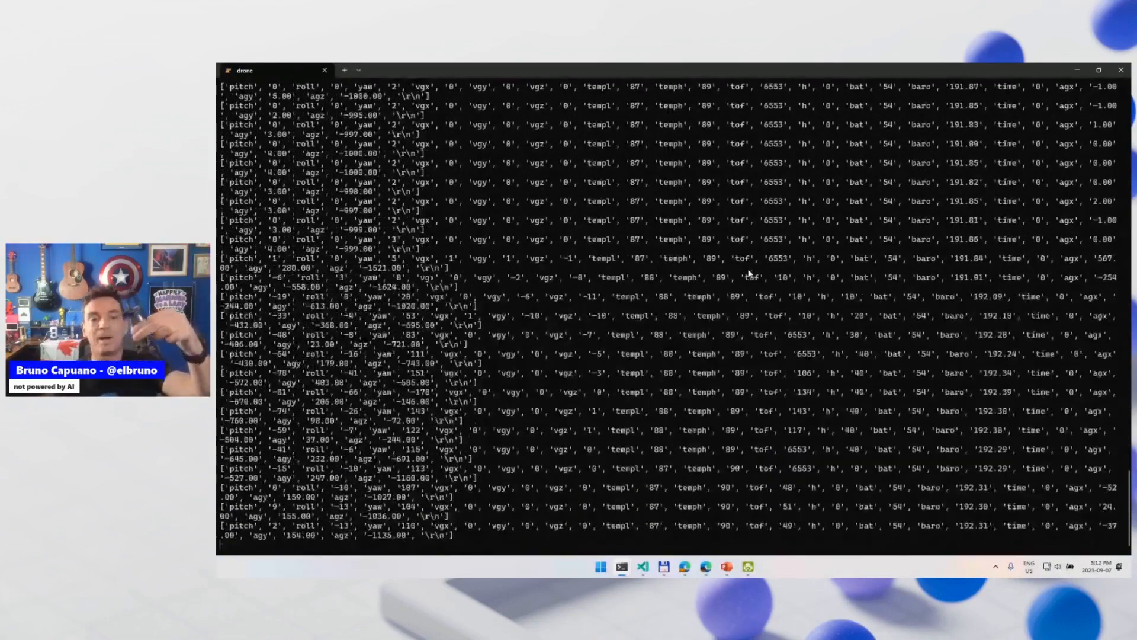
{"action": "scroll", "scroll_direction": "down", "scroll_amount": 3}
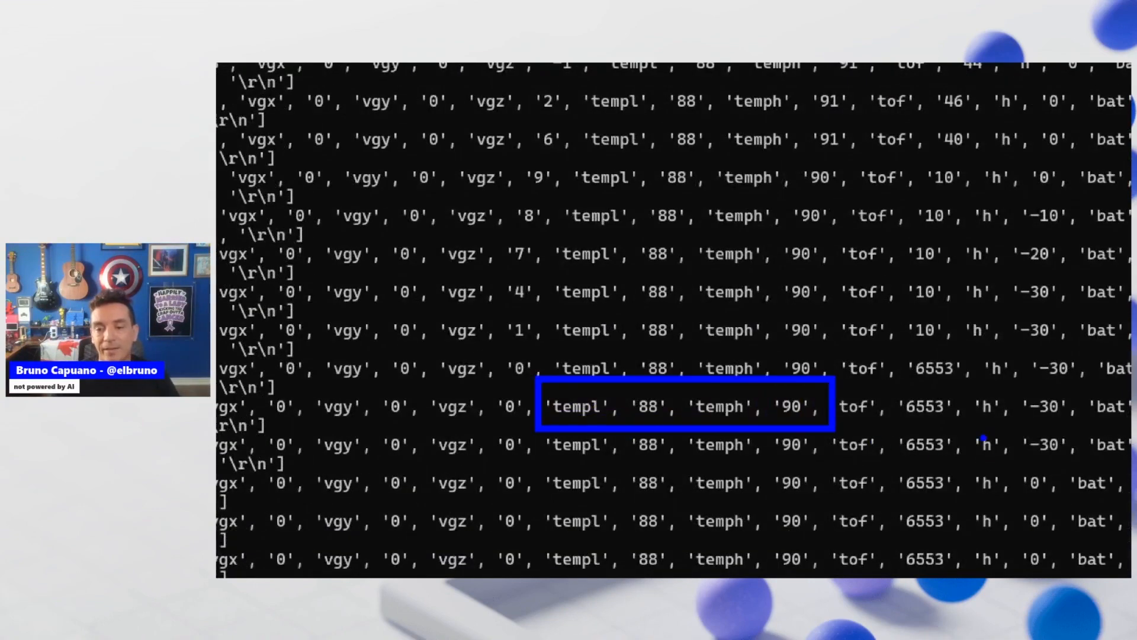
{"action": "mouse_move", "coordinate": [1115, 424]}
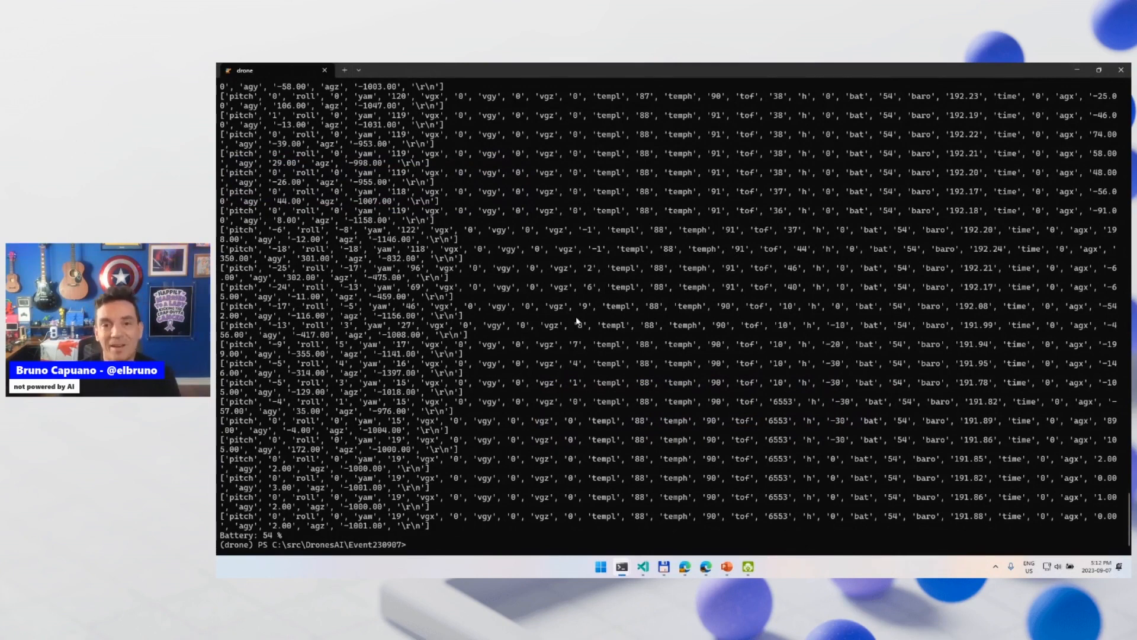
{"action": "mouse_move", "coordinate": [643, 572]}
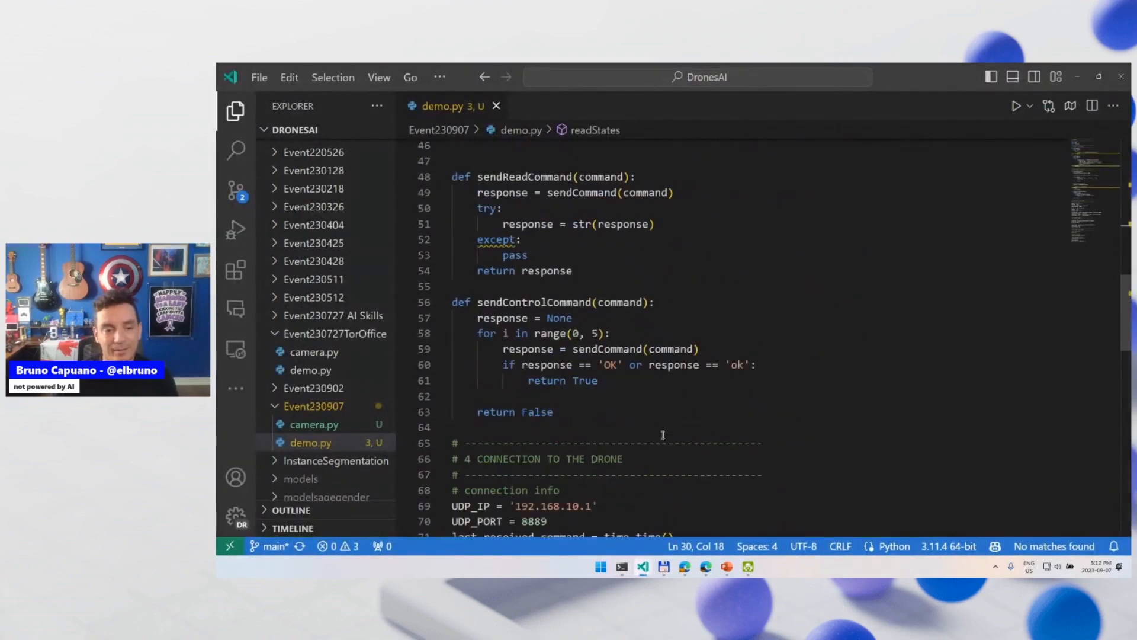
Scroll down through demo.py in the VS Code editor
{"action": "scroll", "scroll_direction": "down", "scroll_amount": 3}
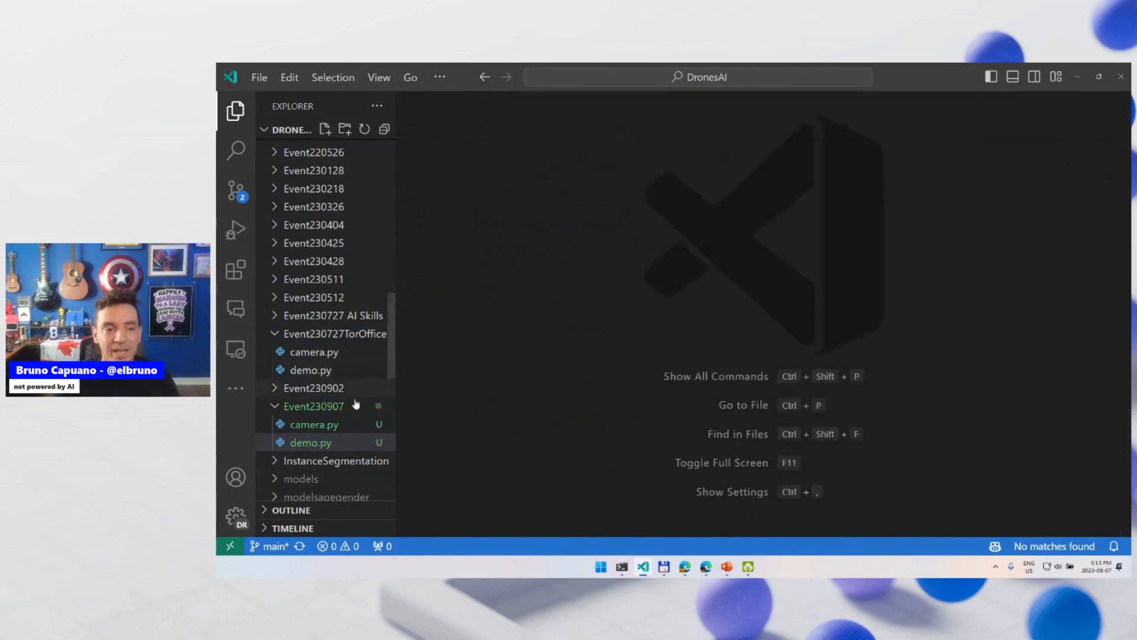
Open camera.py from Event230907 and scroll down to its while True video loop
{"action": "left_click", "coordinate": [314, 424]}
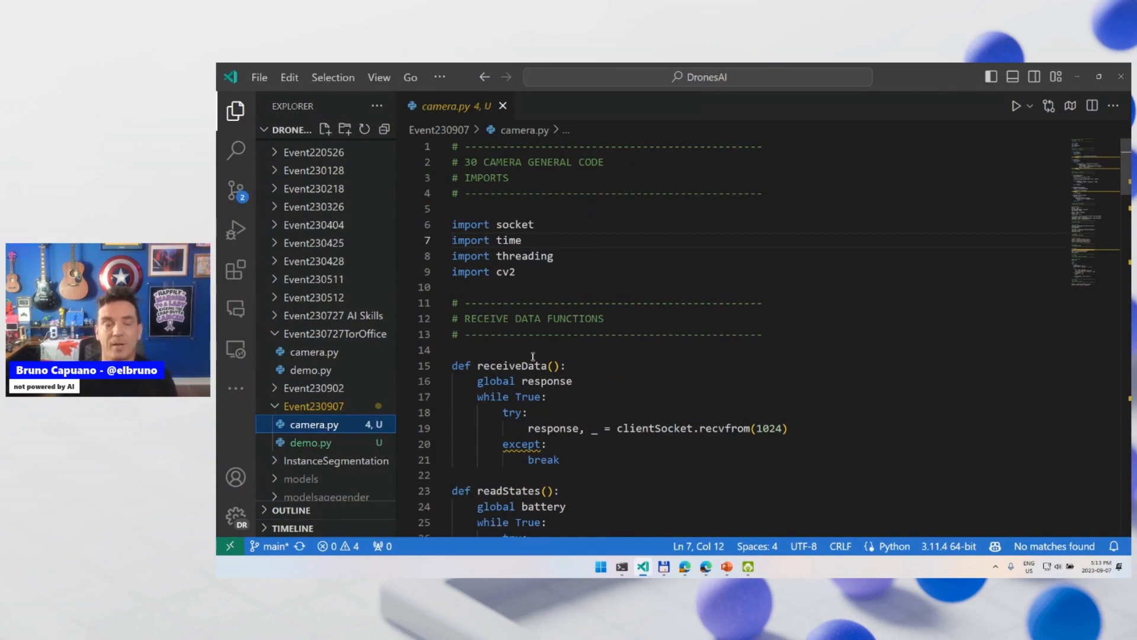
{"action": "scroll", "scroll_direction": "down", "scroll_amount": 3}
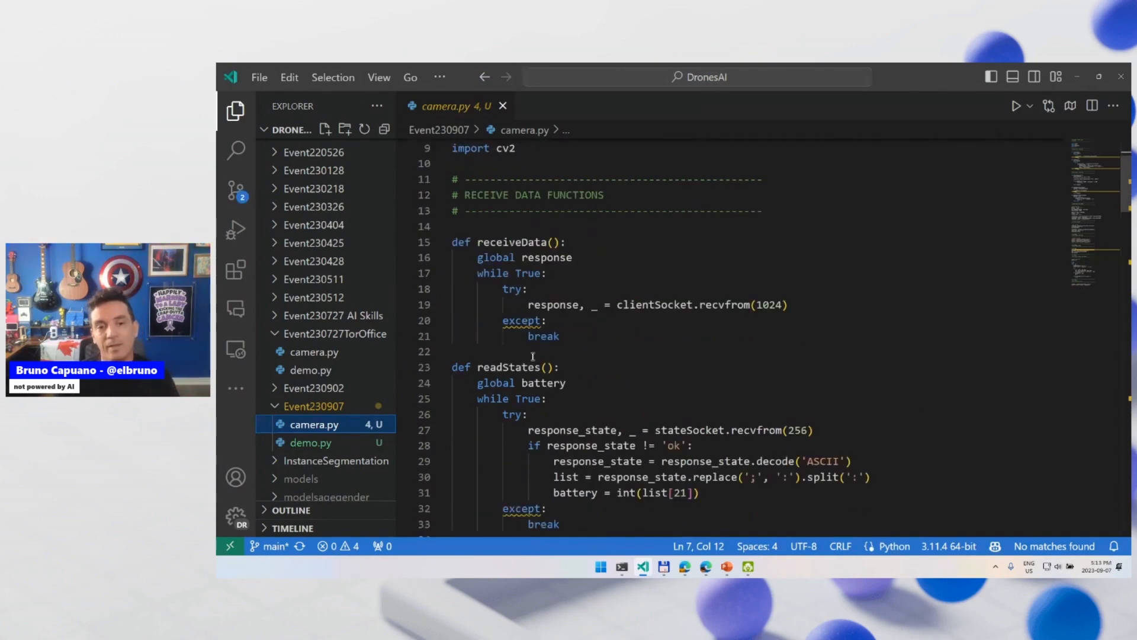
{"action": "scroll", "scroll_direction": "down", "scroll_amount": 3}
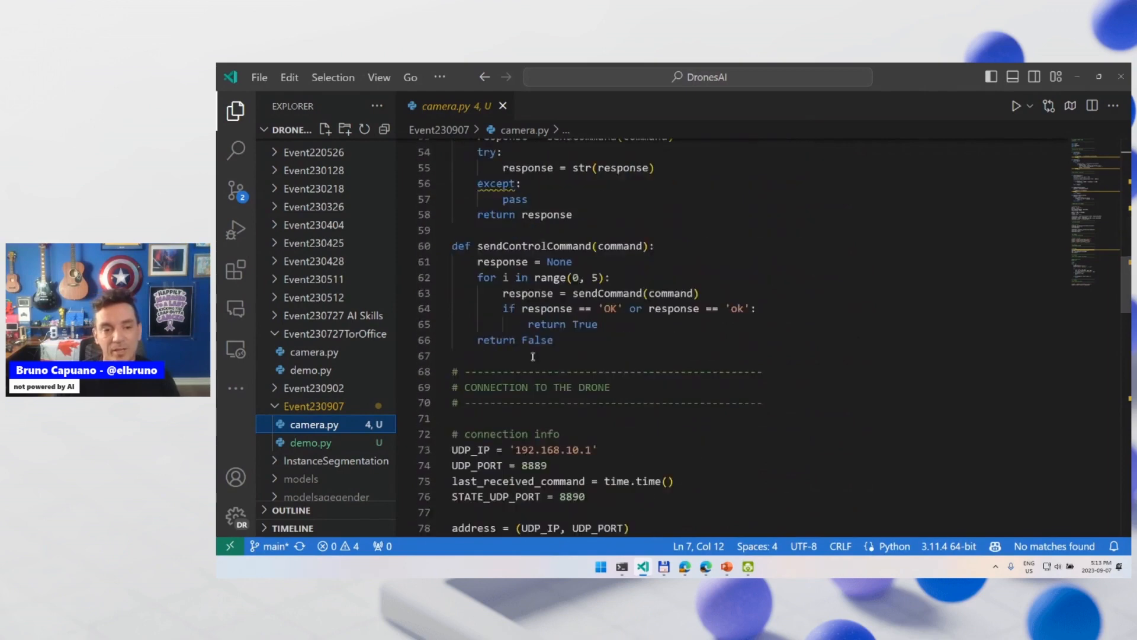
{"action": "scroll", "scroll_direction": "down", "scroll_amount": 3}
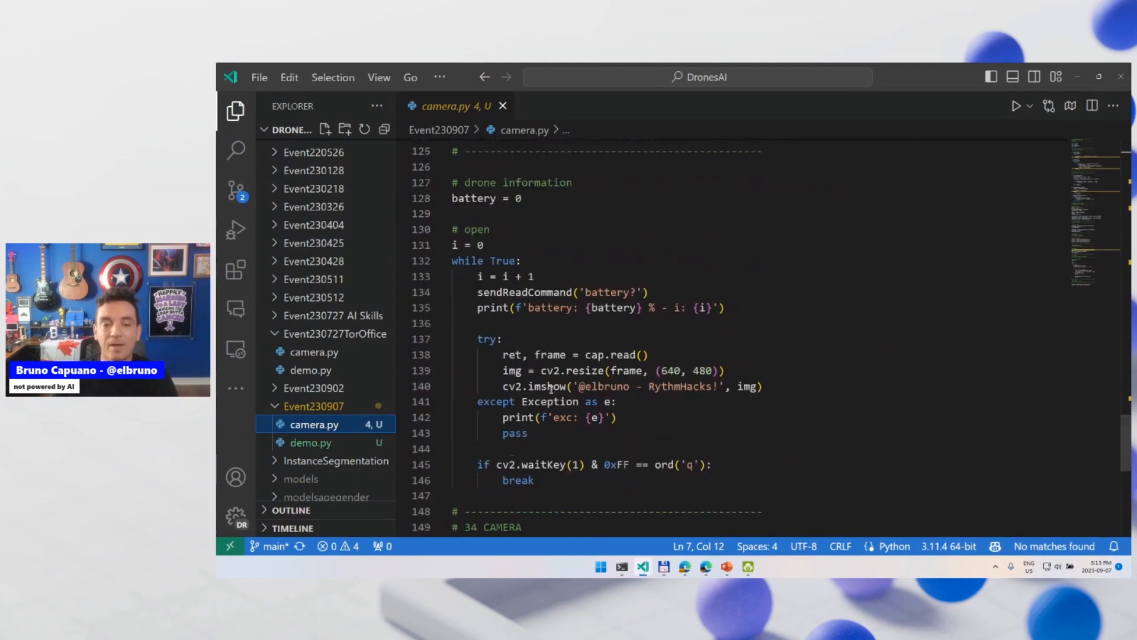
Replace 'RythmHacks' with 'Azure Python Day' in the cv2.imshow window title and save
{"action": "double_click", "coordinate": [680, 386]}
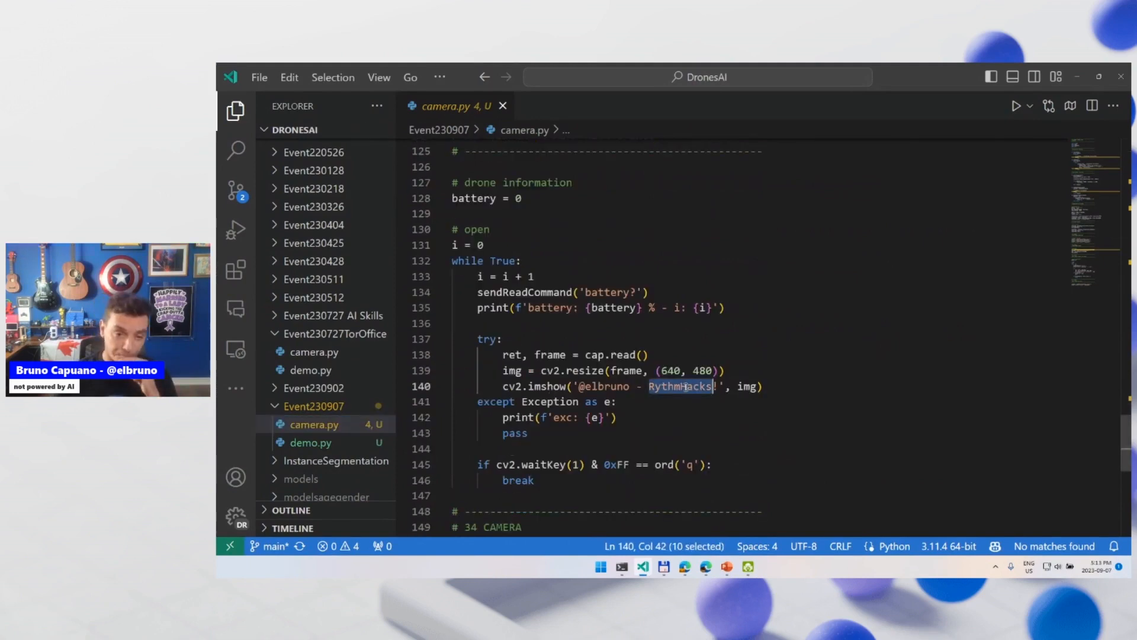
{"action": "key", "text": "Delete"}
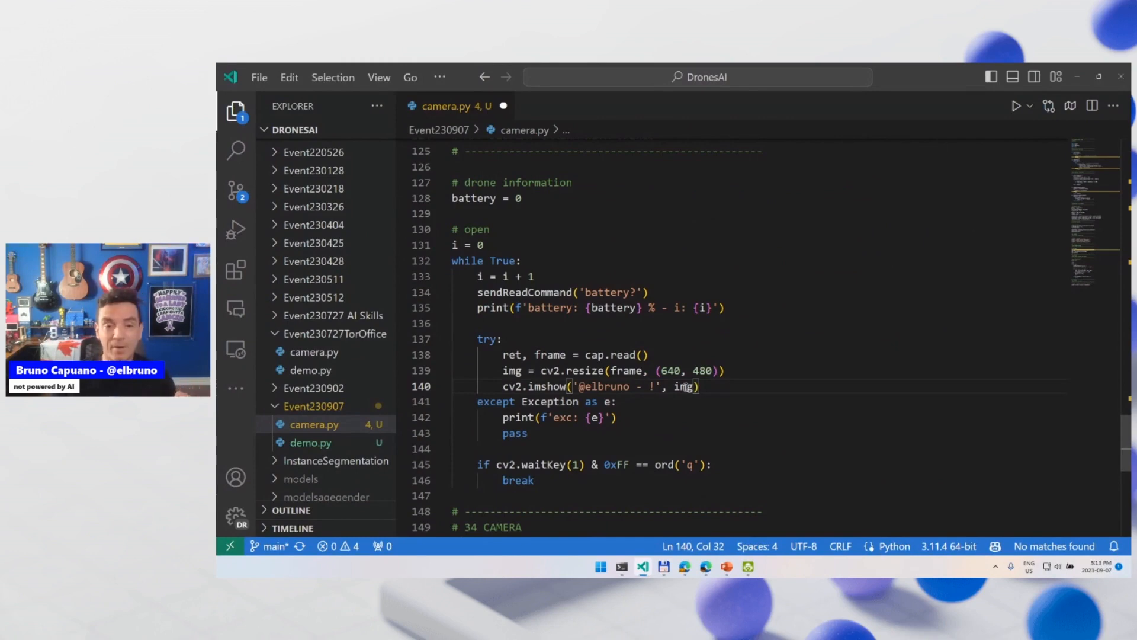
{"action": "type", "text": "Azure"}
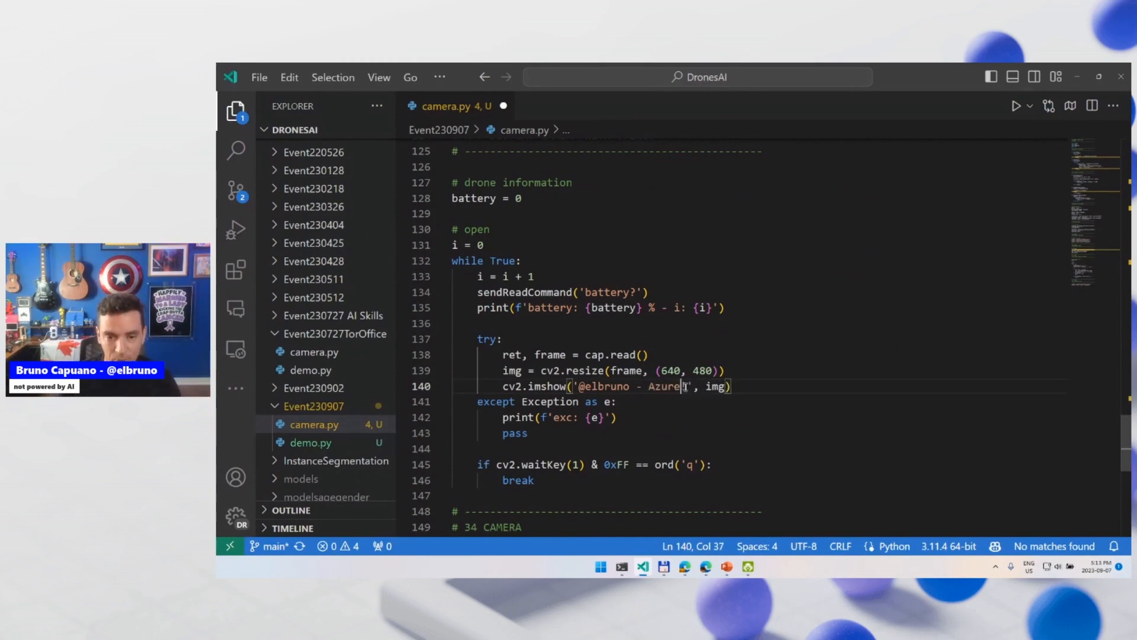
{"action": "type", "text": "Pytho"}
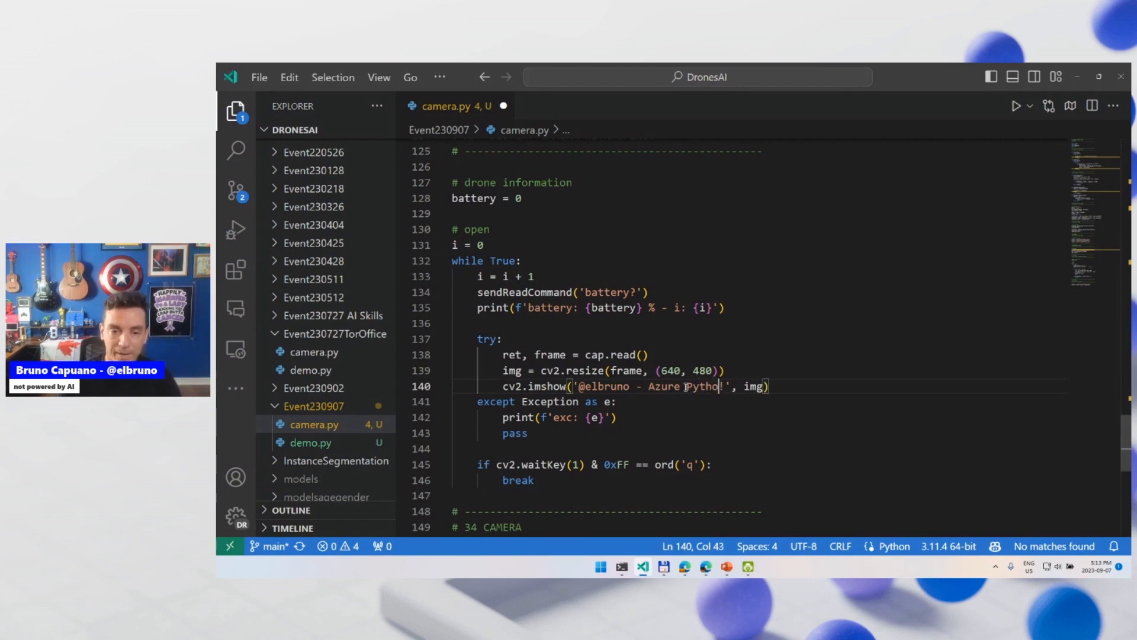
{"action": "type", "text": "Day"}
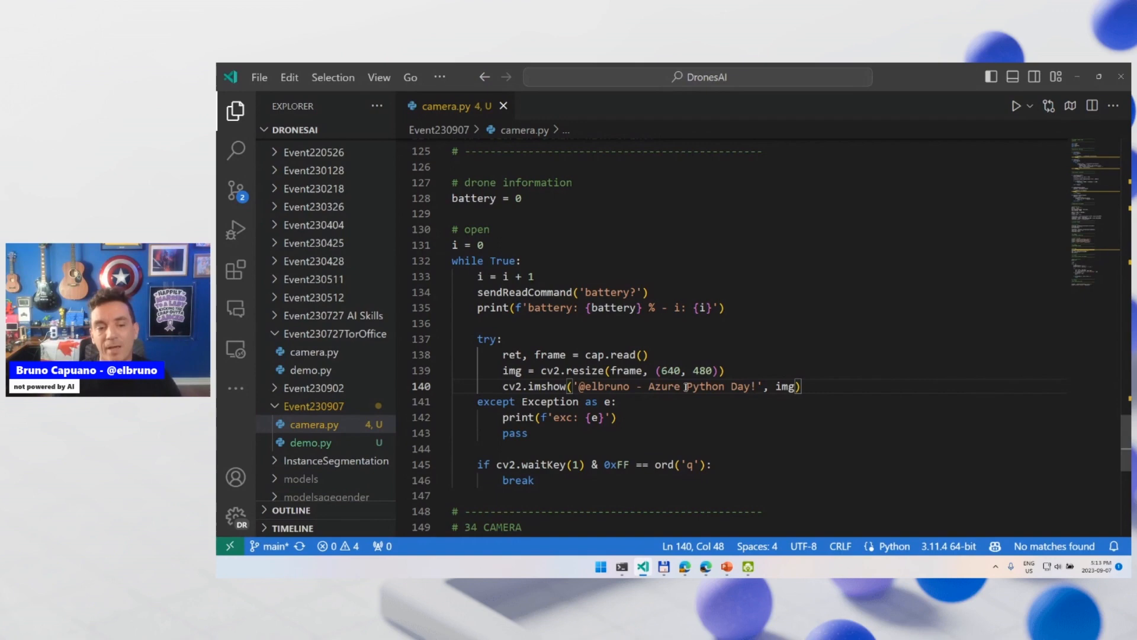
{"action": "scroll", "scroll_direction": "down", "scroll_amount": 3}
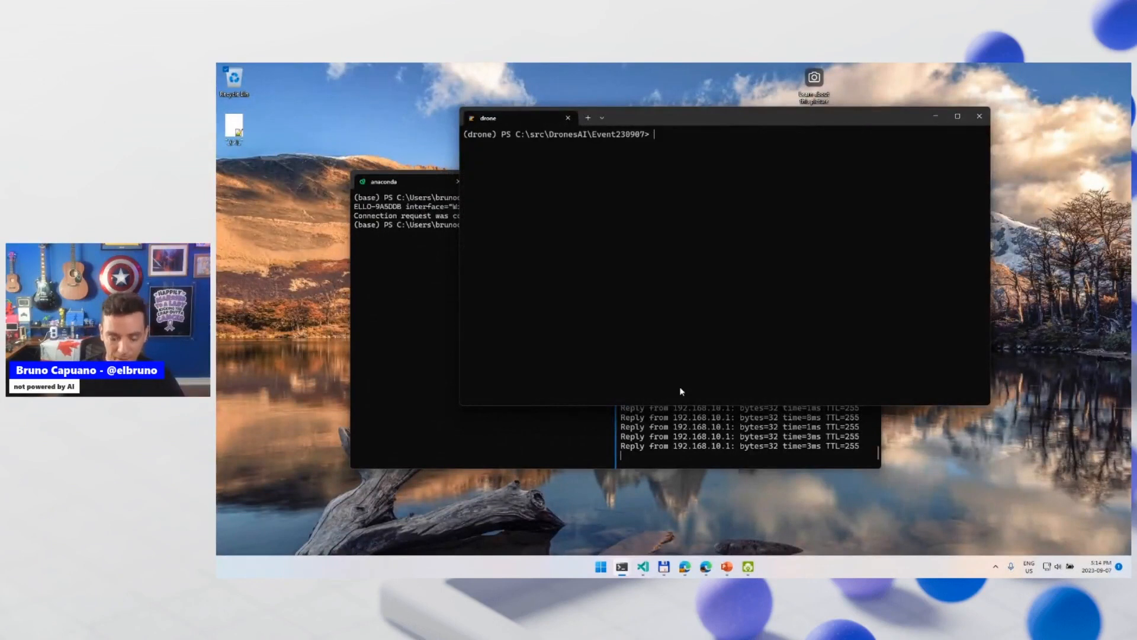
Run the drone Python script in the drone terminal tab
{"action": "type", "text": "pyt"}
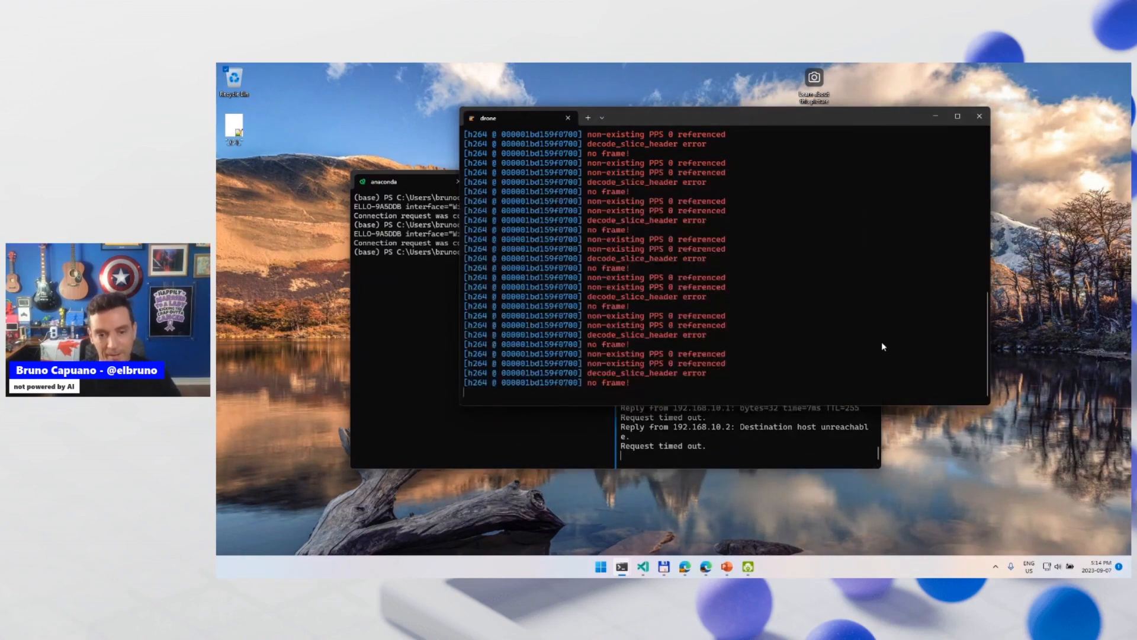
{"action": "mouse_move", "coordinate": [817, 356]}
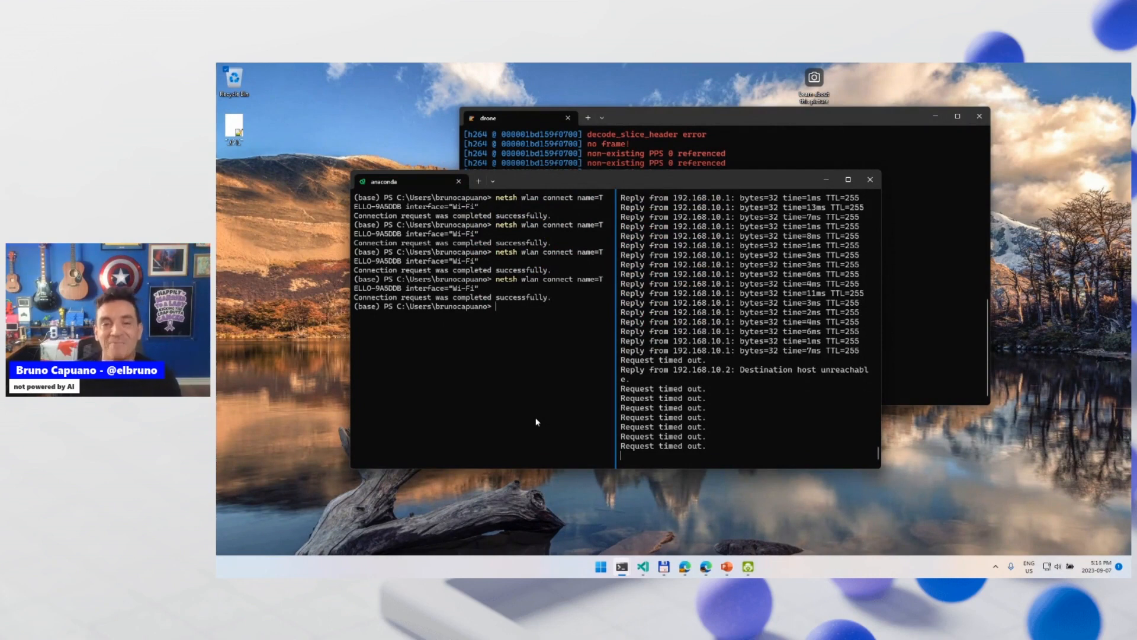
Reconnect the Wi-Fi interface to drone network THELLO-9A5DDB using netsh wlan connect
{"action": "type", "text": "netsh wlan connect name=THELLO-9A5DDB interface=\"Wi-Fi\""}
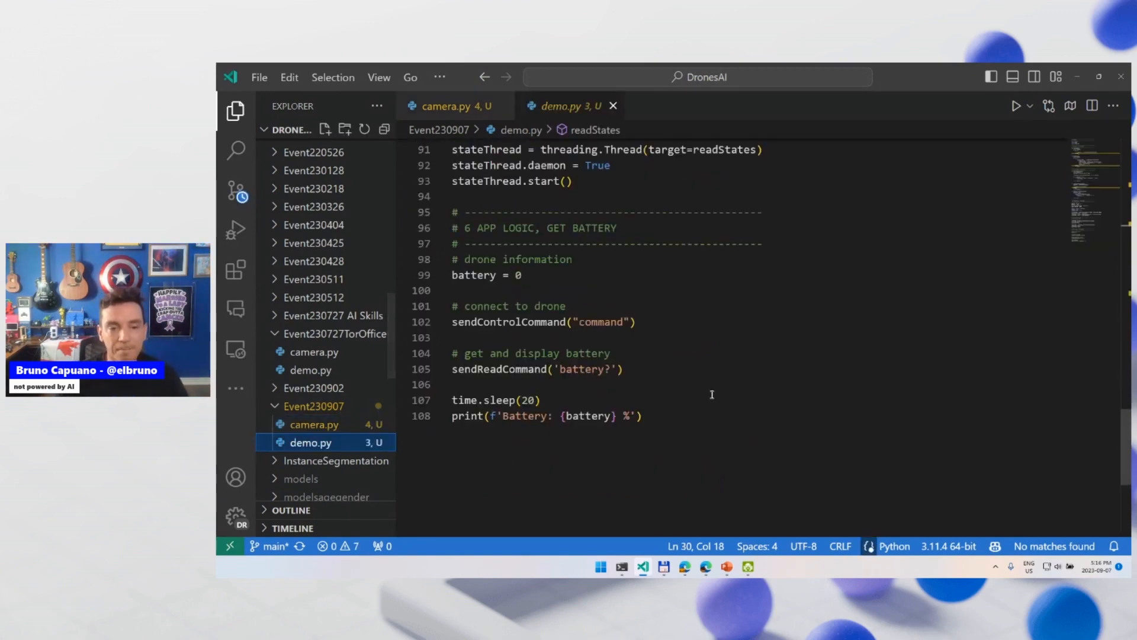
Add sendCommand takeoff and forward 50 lines to demo.py after the battery print
{"action": "type", "text": "wse"}
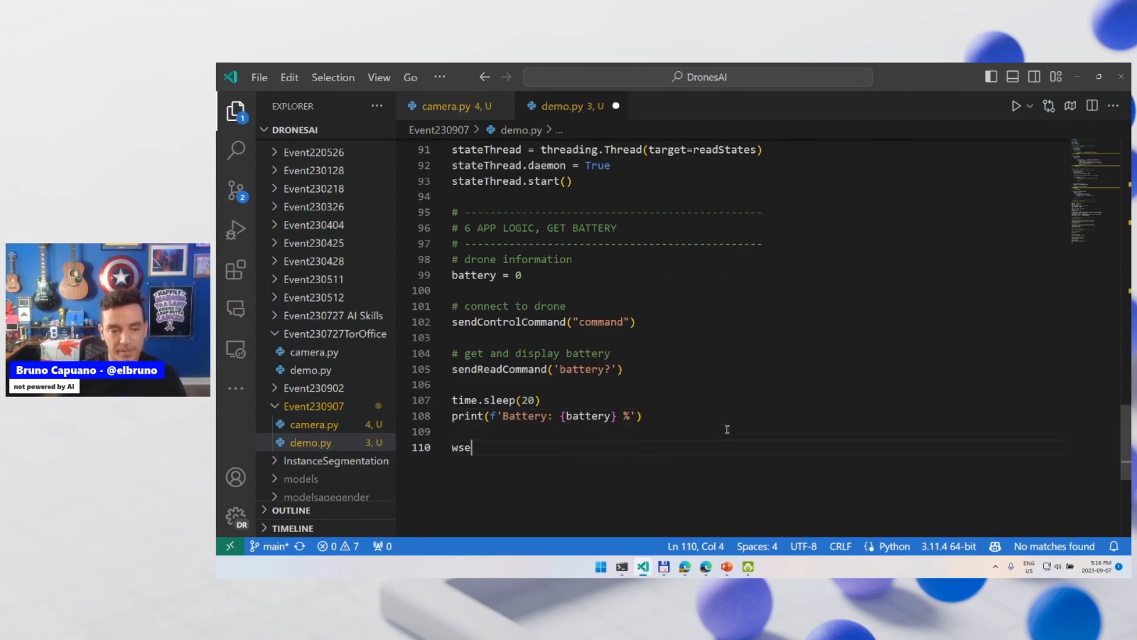
{"action": "type", "text": "sendCommand("}
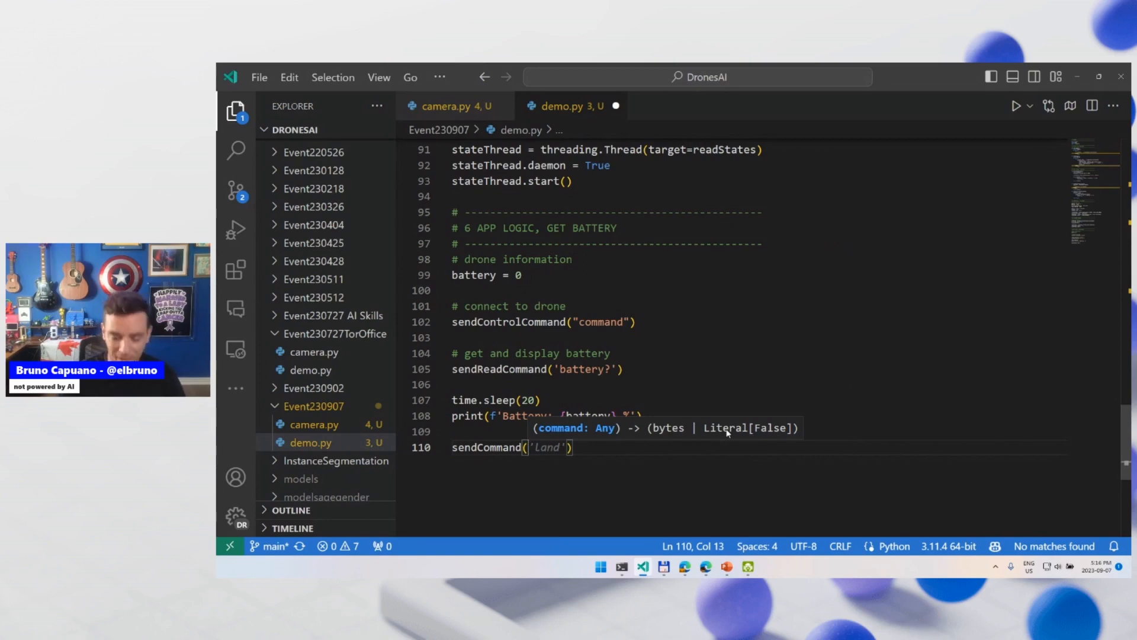
{"action": "type", "text": "takeoff\""}
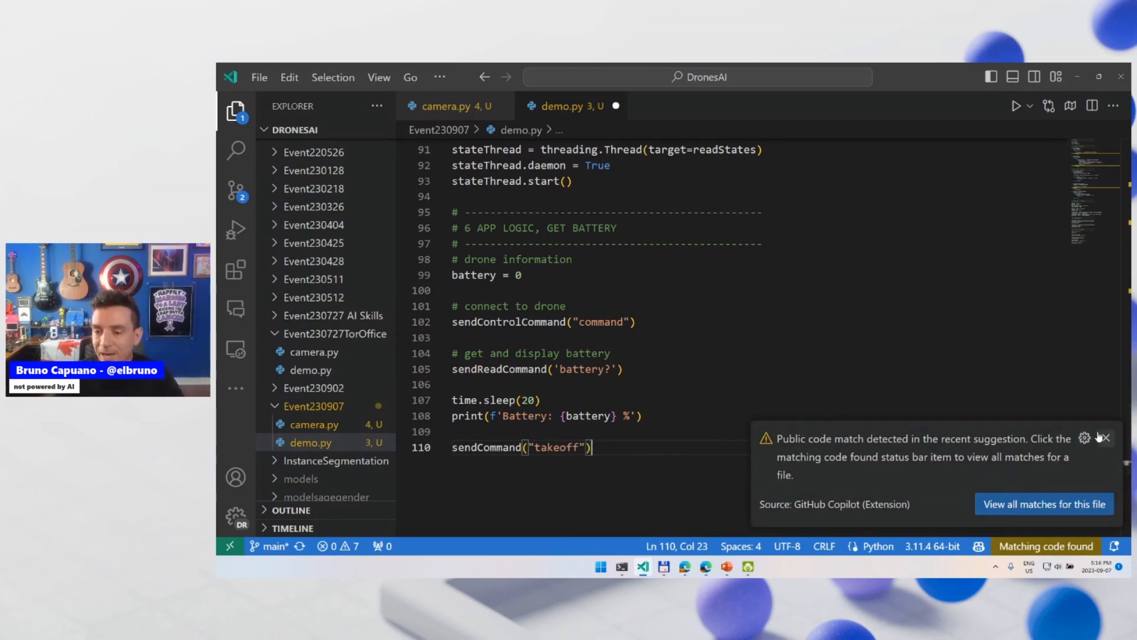
{"action": "key", "text": "enter"}
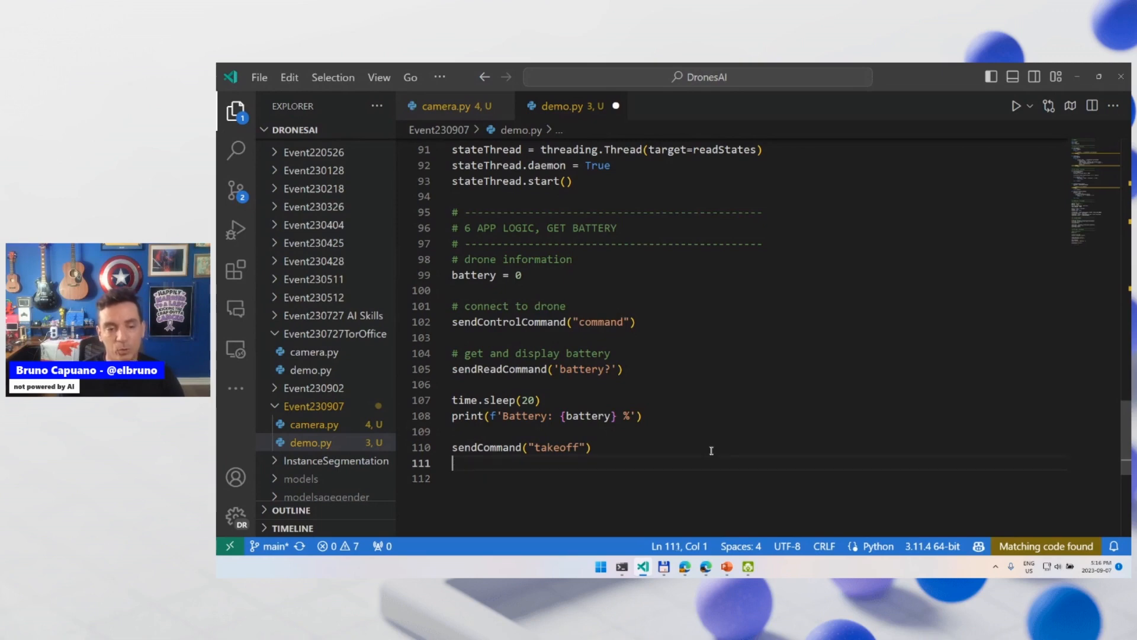
{"action": "type", "text": "sendCommand(\"forward 50"}
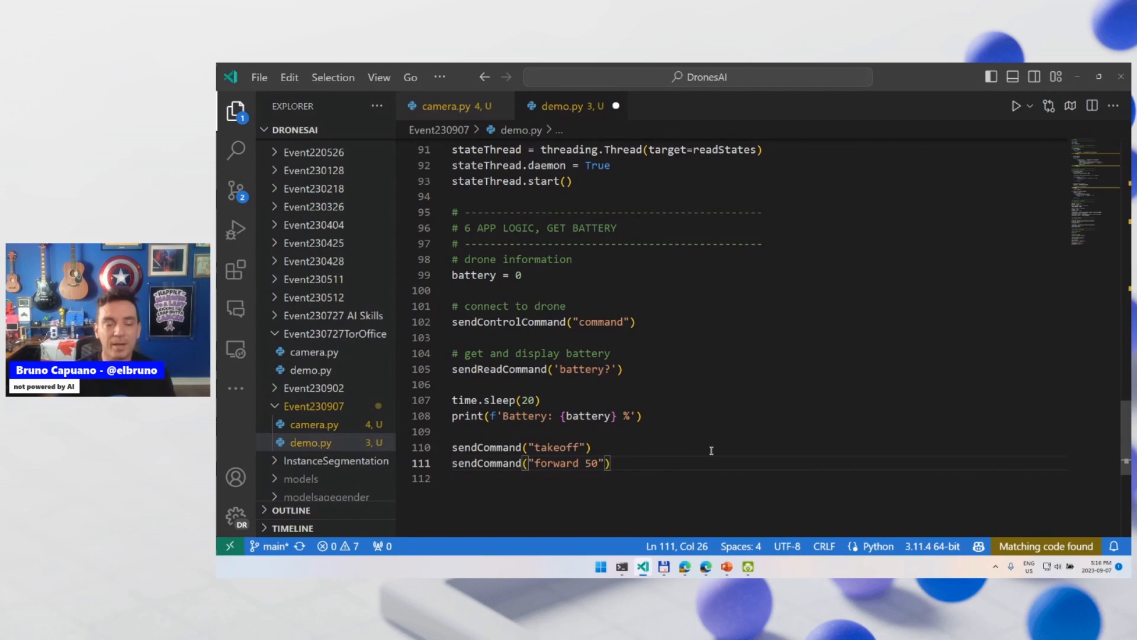
{"action": "left_click", "coordinate": [726, 568]}
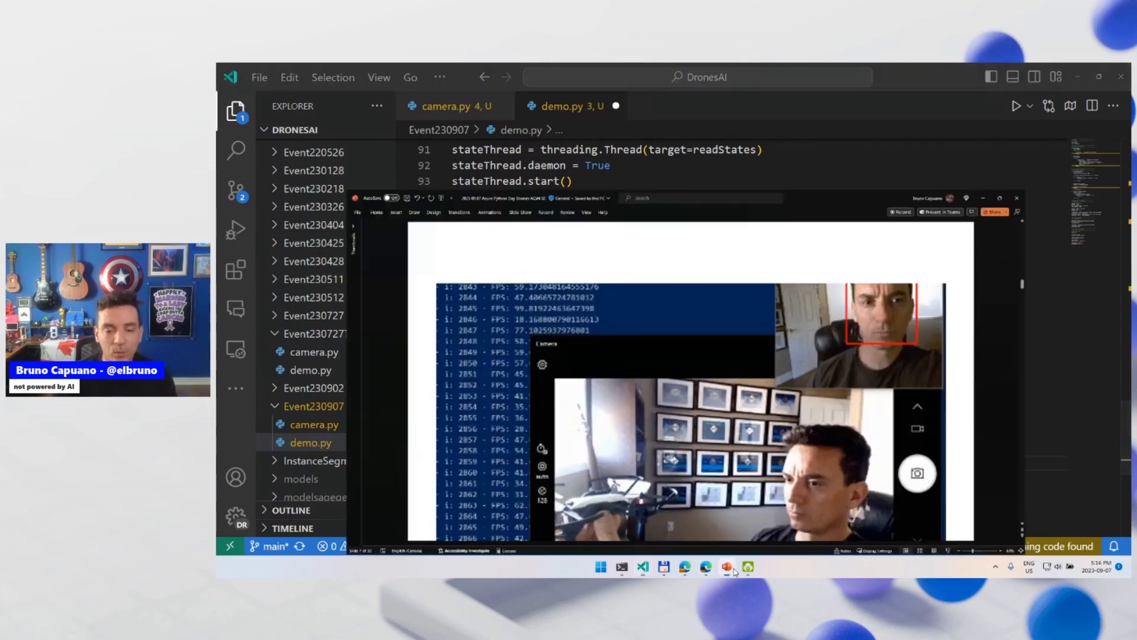
Advance PowerPoint to the 'Demo – Azure OpenAI Services to Generate code' slide
{"action": "left_click", "coordinate": [727, 566]}
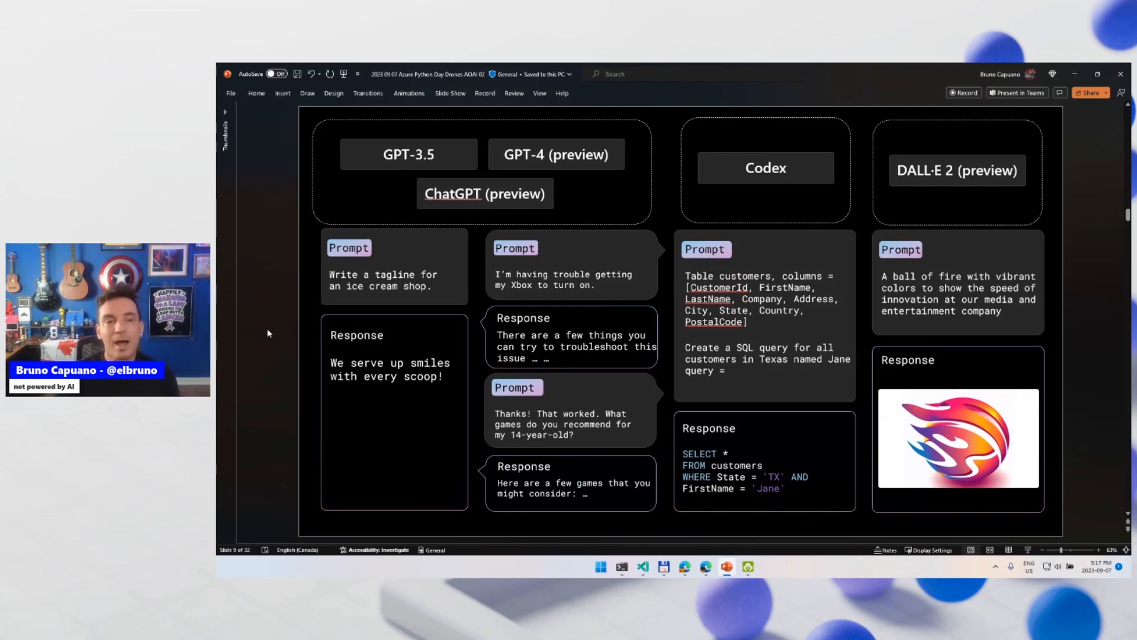
{"action": "key", "text": "right"}
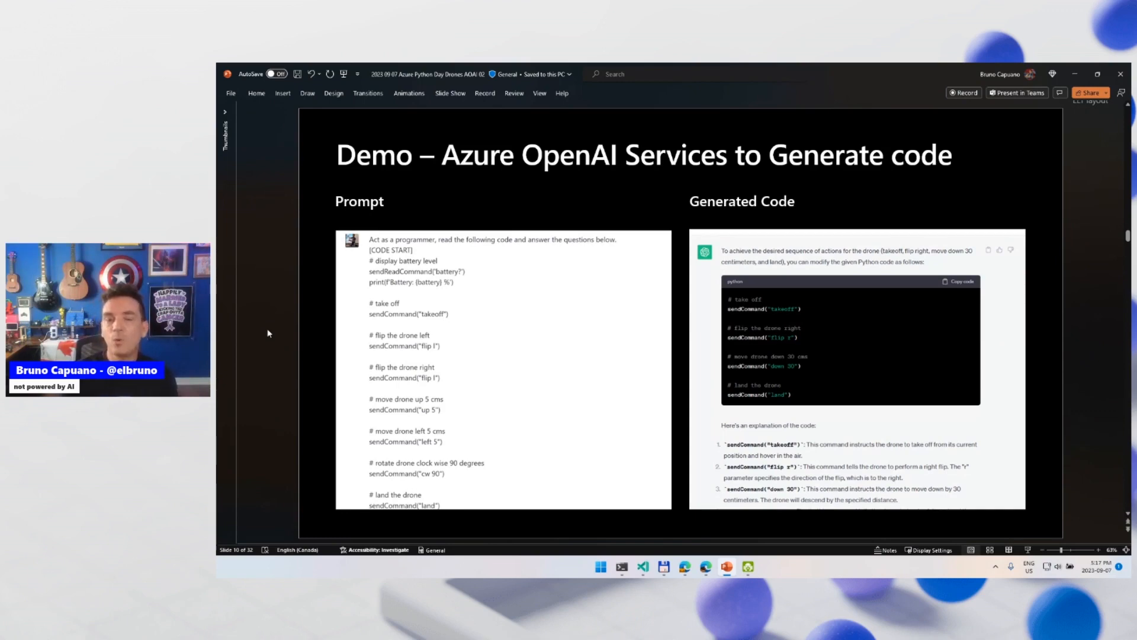
{"action": "mouse_move", "coordinate": [227, 380]}
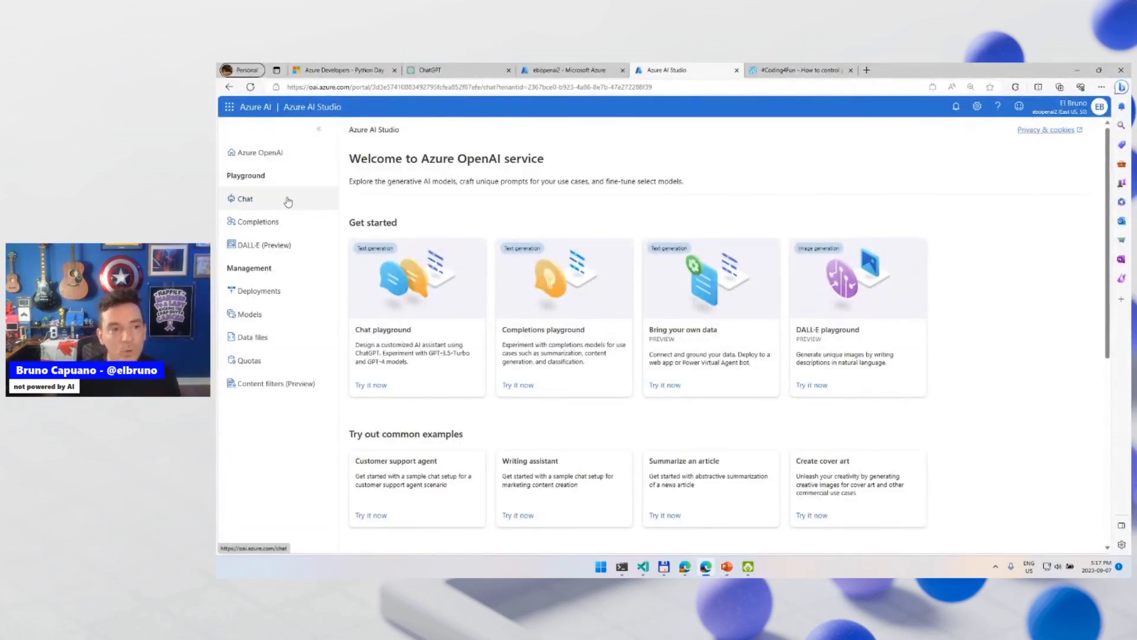
Switch from Chat to the Completions playground and highlight lines of the drone reference prompt
{"action": "left_click", "coordinate": [244, 197]}
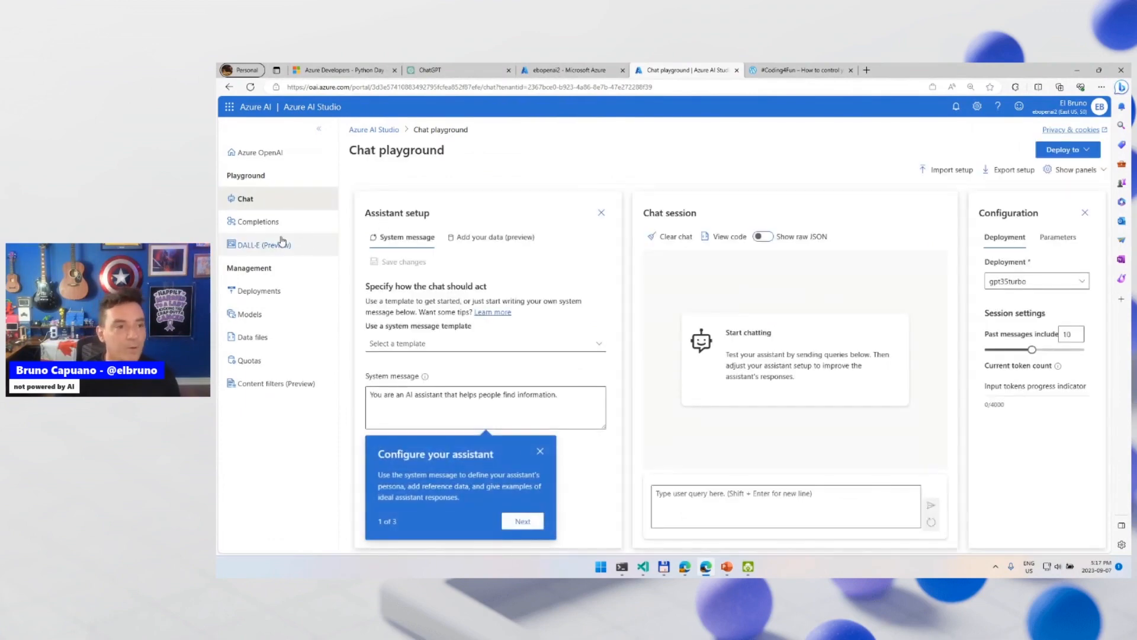
{"action": "left_click", "coordinate": [257, 221]}
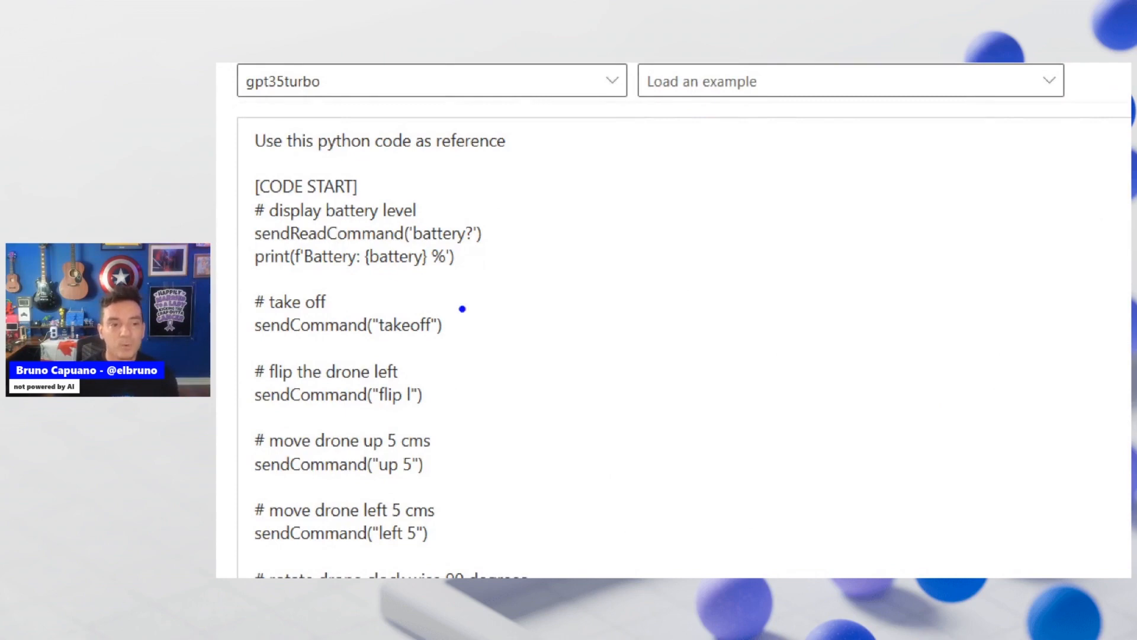
{"action": "left_click_drag", "start_coordinate": [252, 339], "coordinate": [457, 350]}
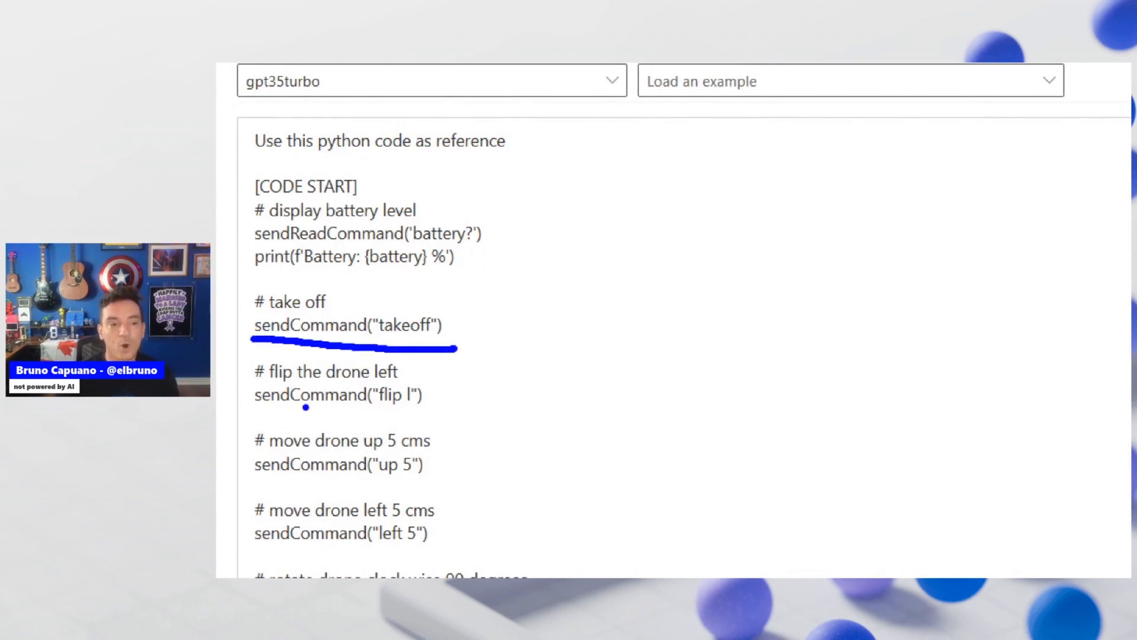
{"action": "left_click_drag", "start_coordinate": [254, 415], "coordinate": [432, 413]}
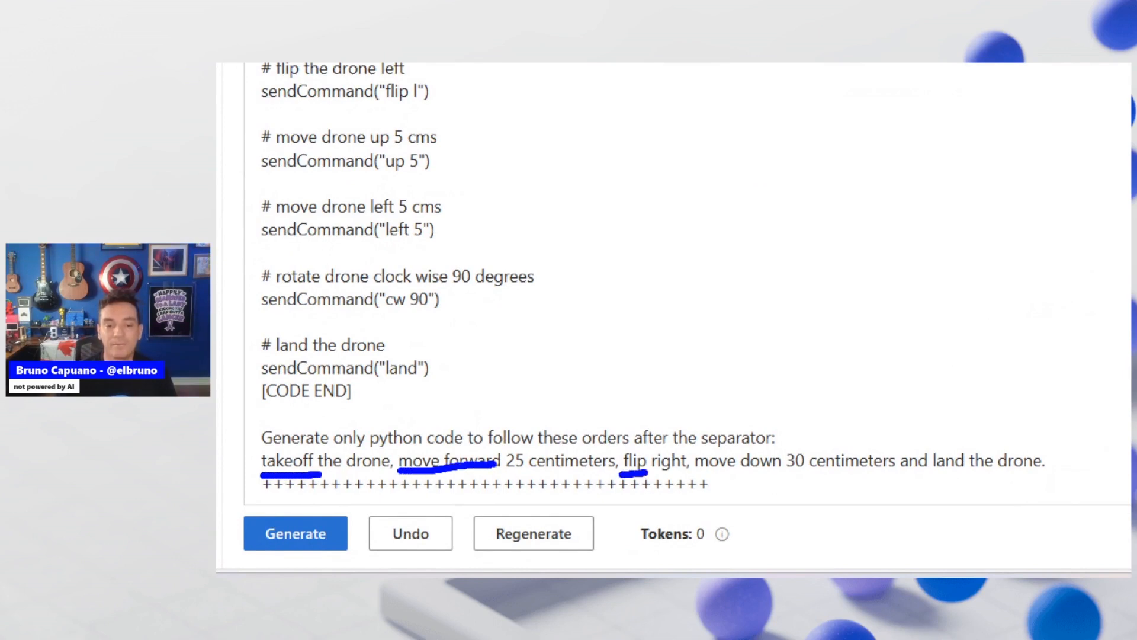
{"action": "left_click_drag", "start_coordinate": [696, 475], "coordinate": [795, 474]}
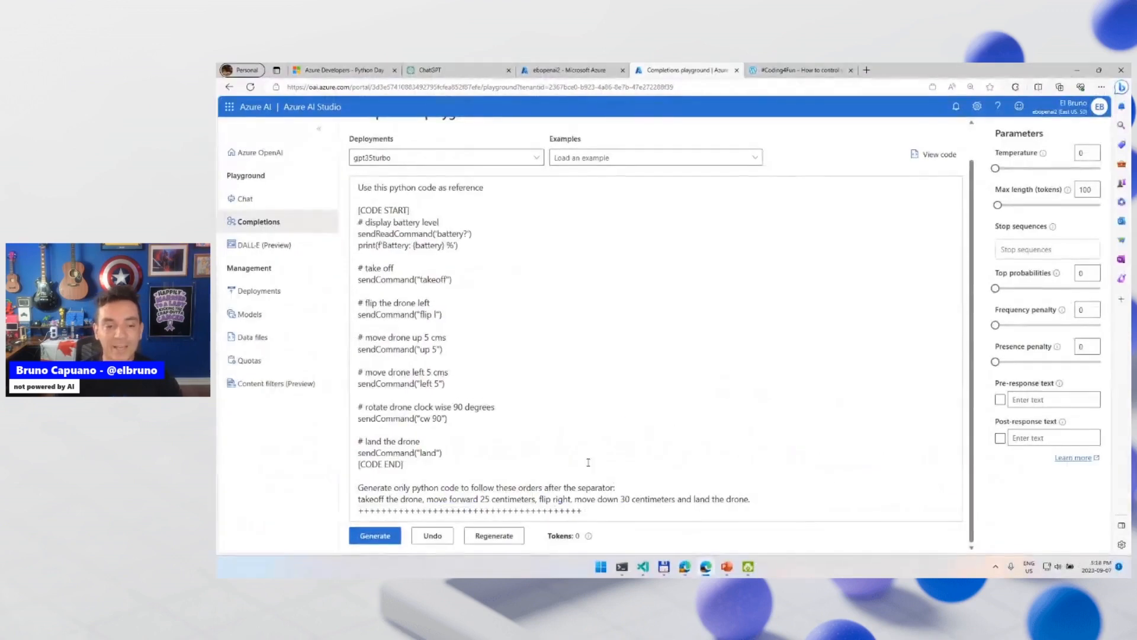
Generate code yielding takeoff, forward 25, flip right, down 30 and land commands
{"action": "left_click", "coordinate": [375, 535]}
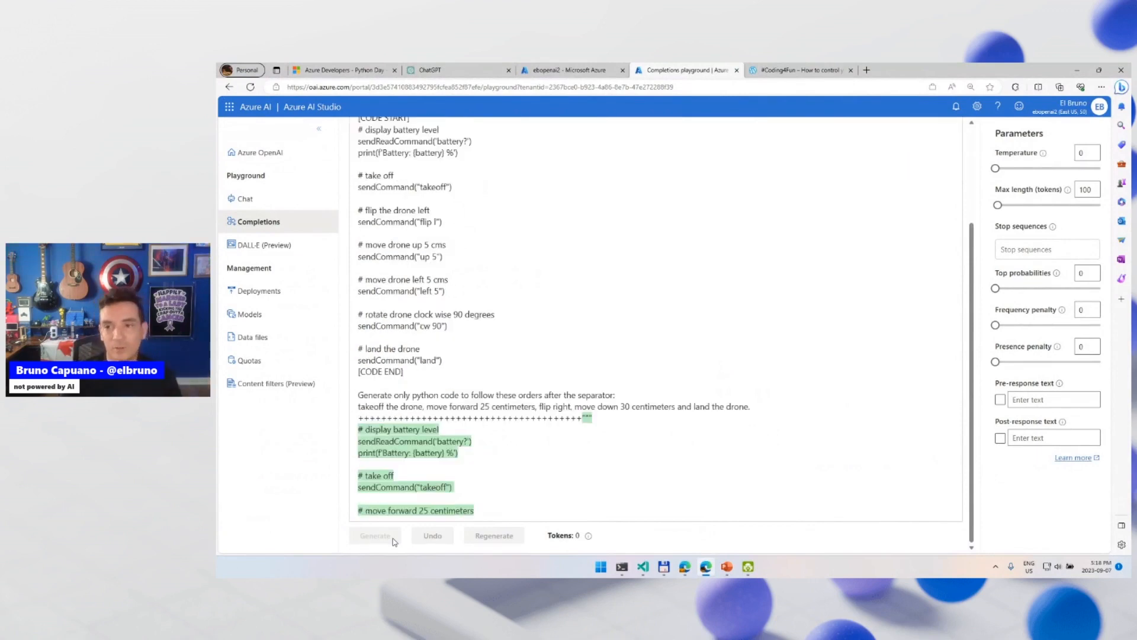
{"action": "left_click", "coordinate": [375, 536]}
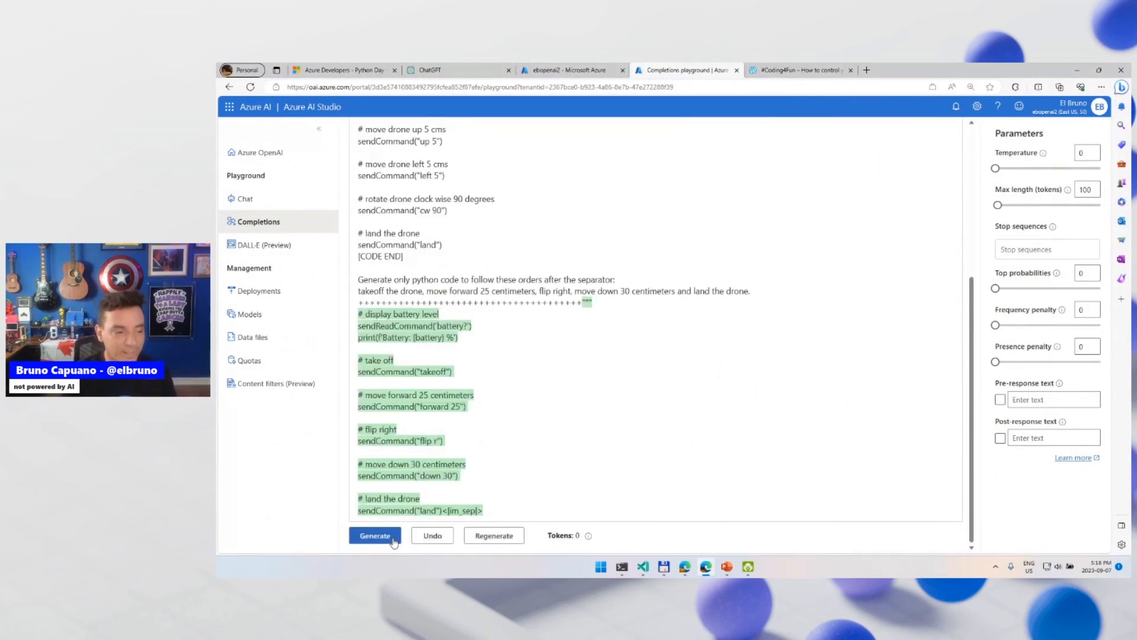
{"action": "left_click", "coordinate": [374, 536]}
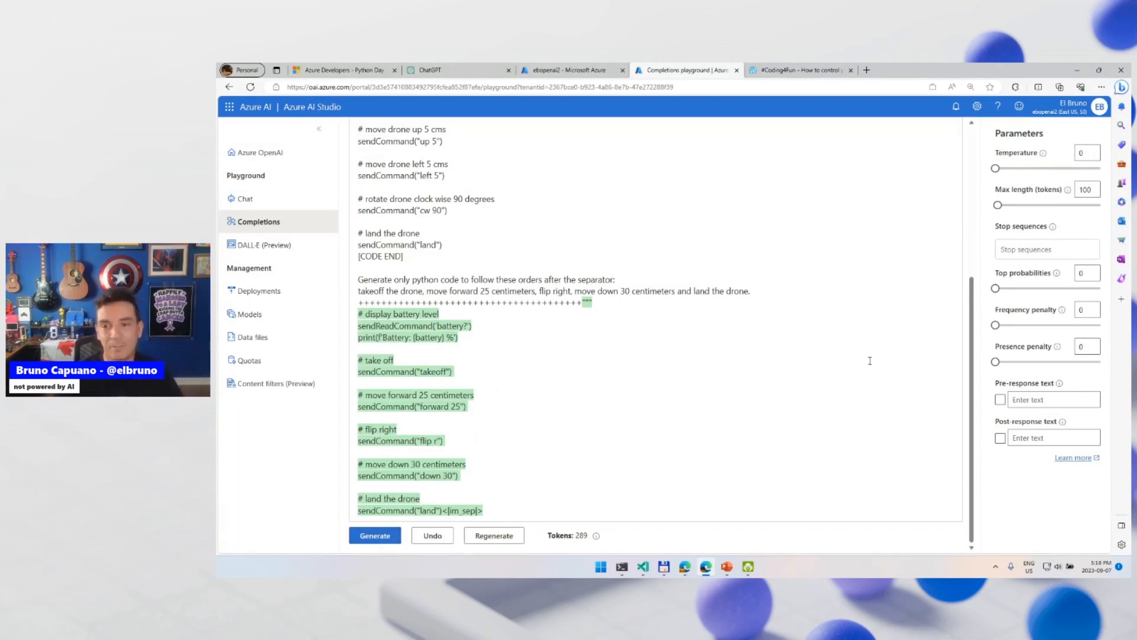
{"action": "mouse_move", "coordinate": [486, 411]}
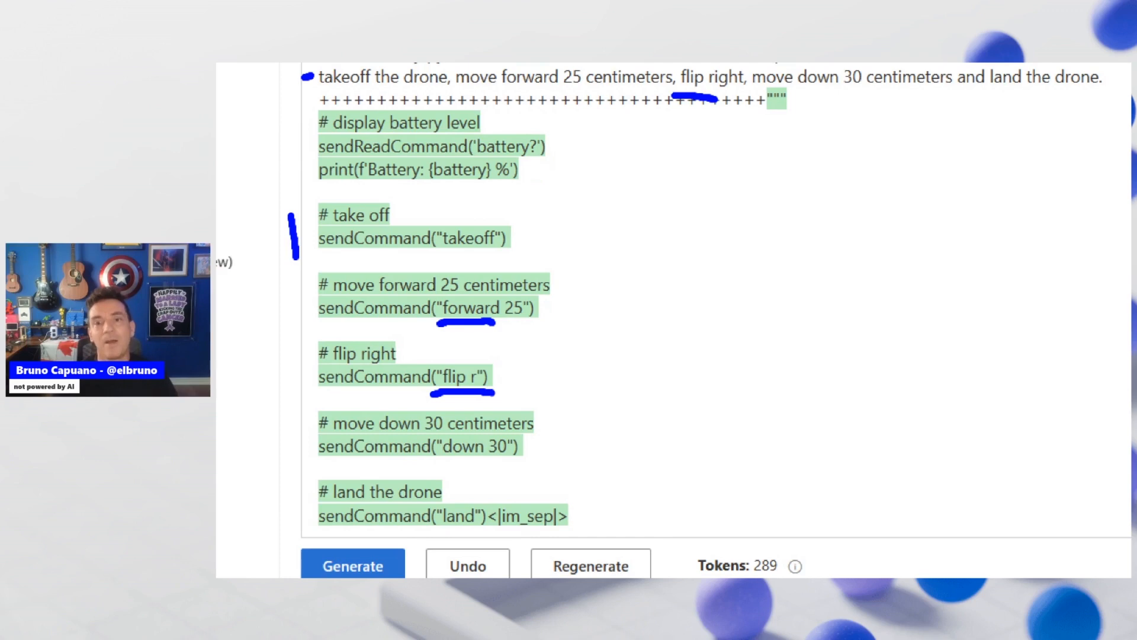
{"action": "scroll", "scroll_direction": "down", "scroll_amount": 3}
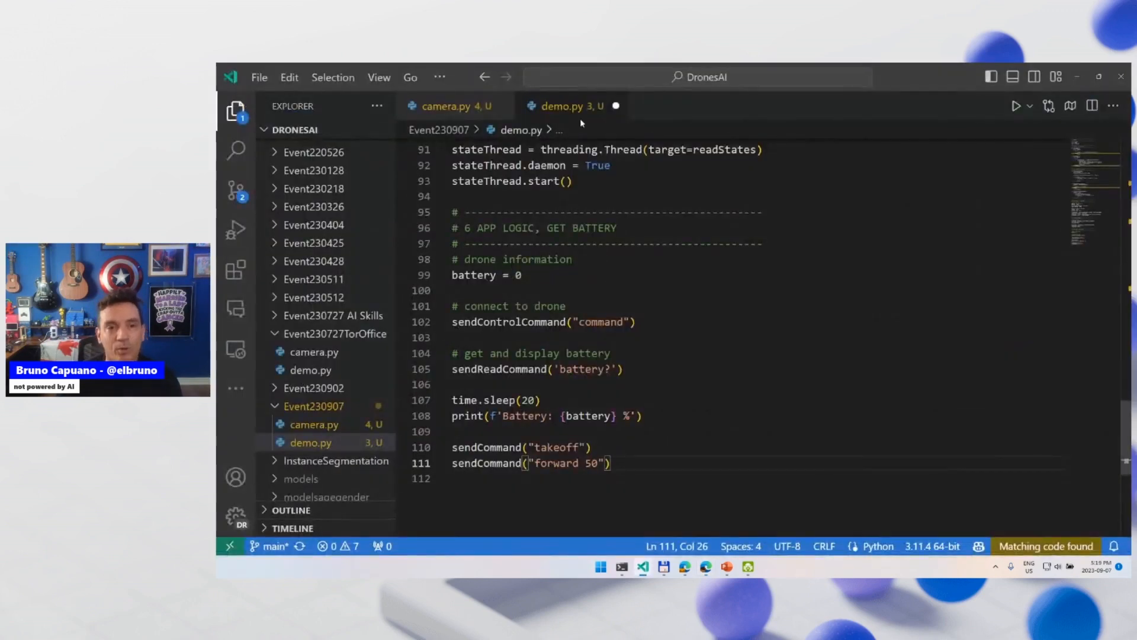
Close demo.py without saving, discarding the takeoff and forward 50 lines
{"action": "left_click", "coordinate": [616, 106]}
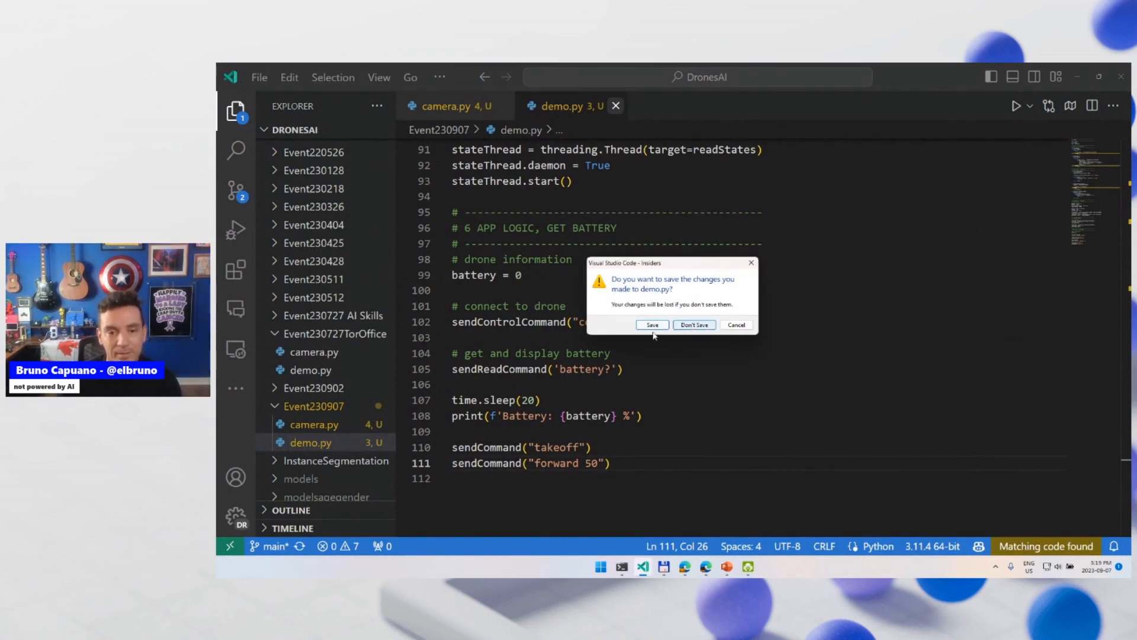
{"action": "left_click", "coordinate": [694, 324]}
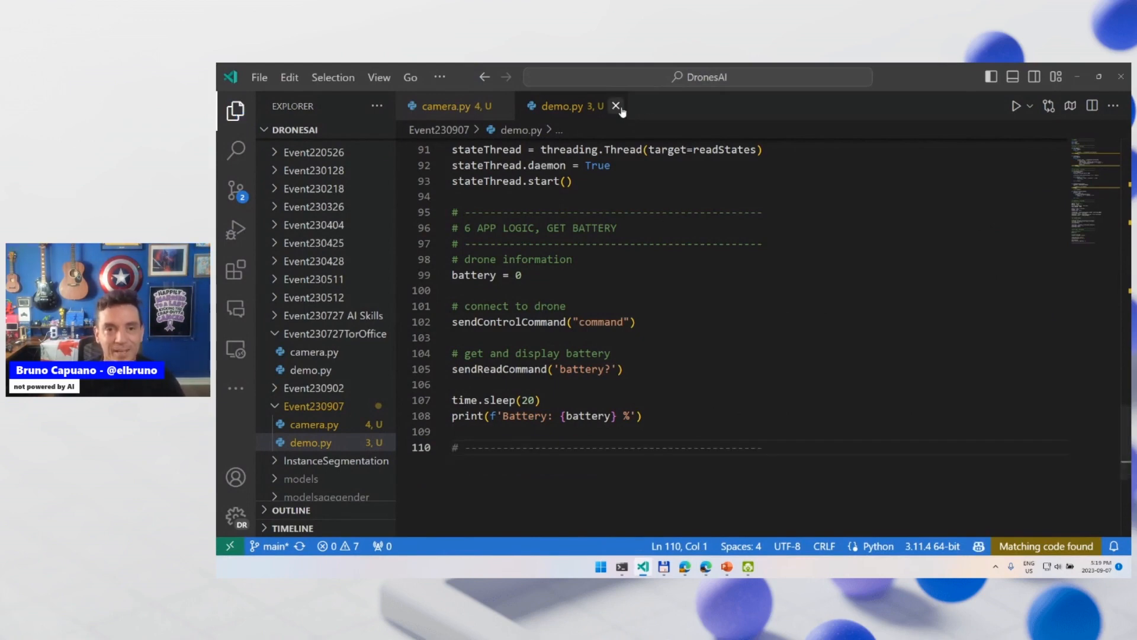
{"action": "left_click", "coordinate": [616, 106]}
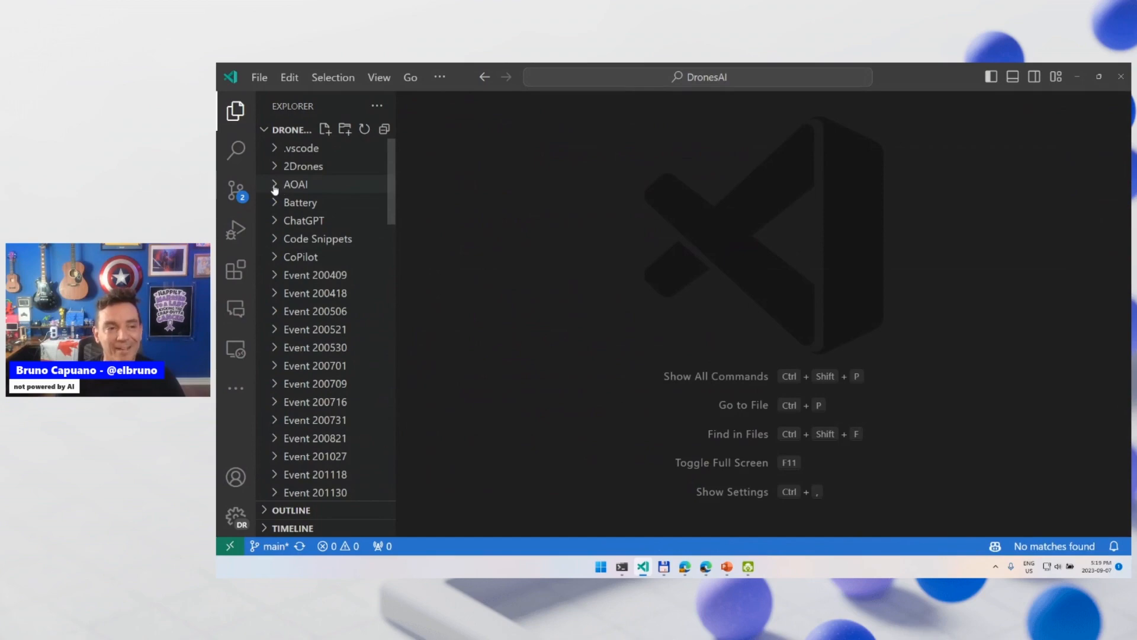
Expand AOAI, view 05DemoGenCode.py, then open the DroneAI skill's skprompt.txt
{"action": "left_click", "coordinate": [295, 184]}
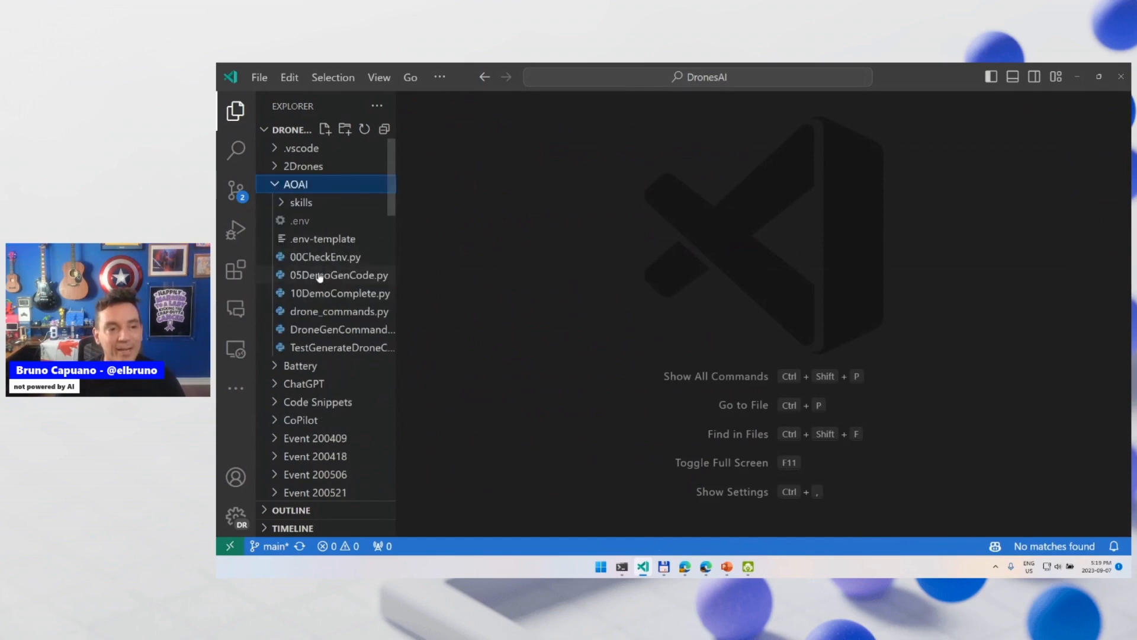
{"action": "left_click", "coordinate": [338, 275]}
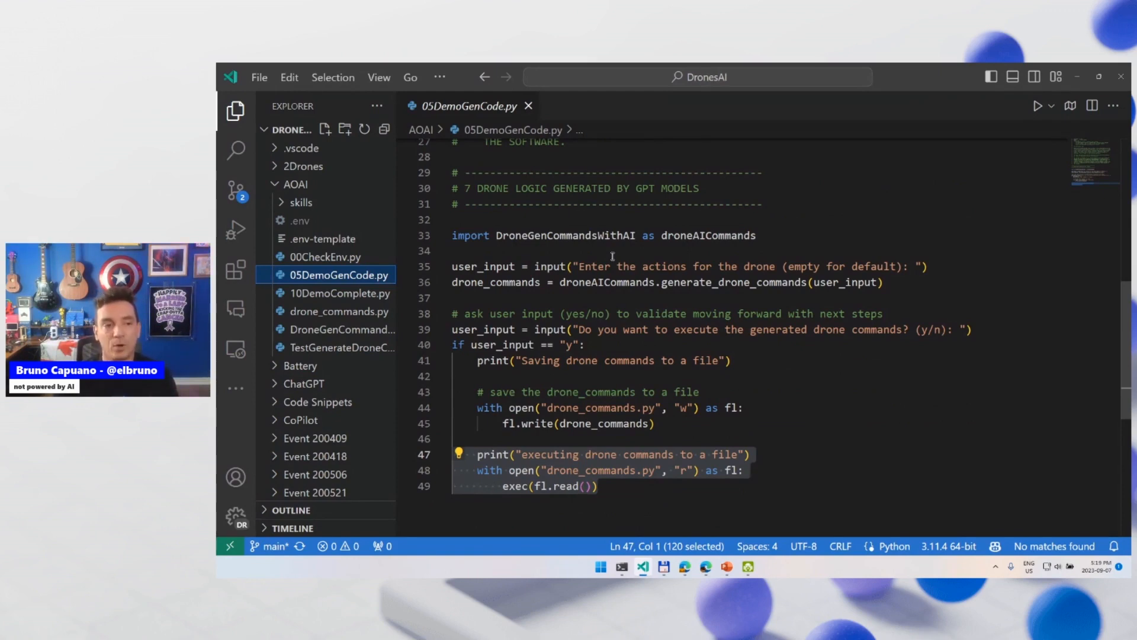
{"action": "left_click", "coordinate": [298, 203]}
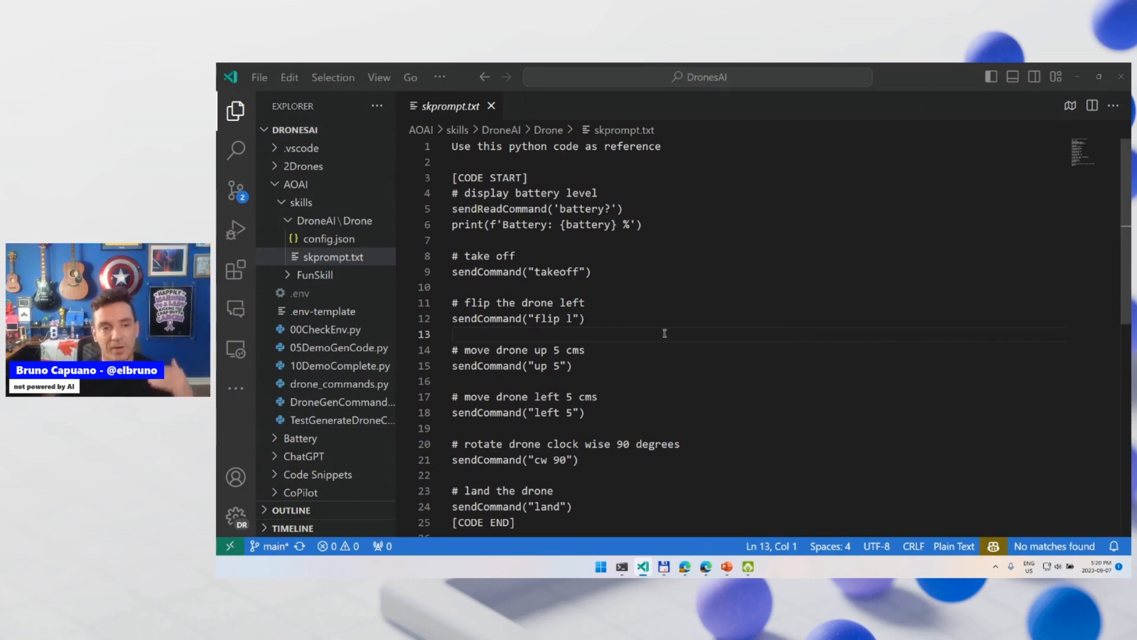
{"action": "scroll", "scroll_direction": "down", "scroll_amount": 3}
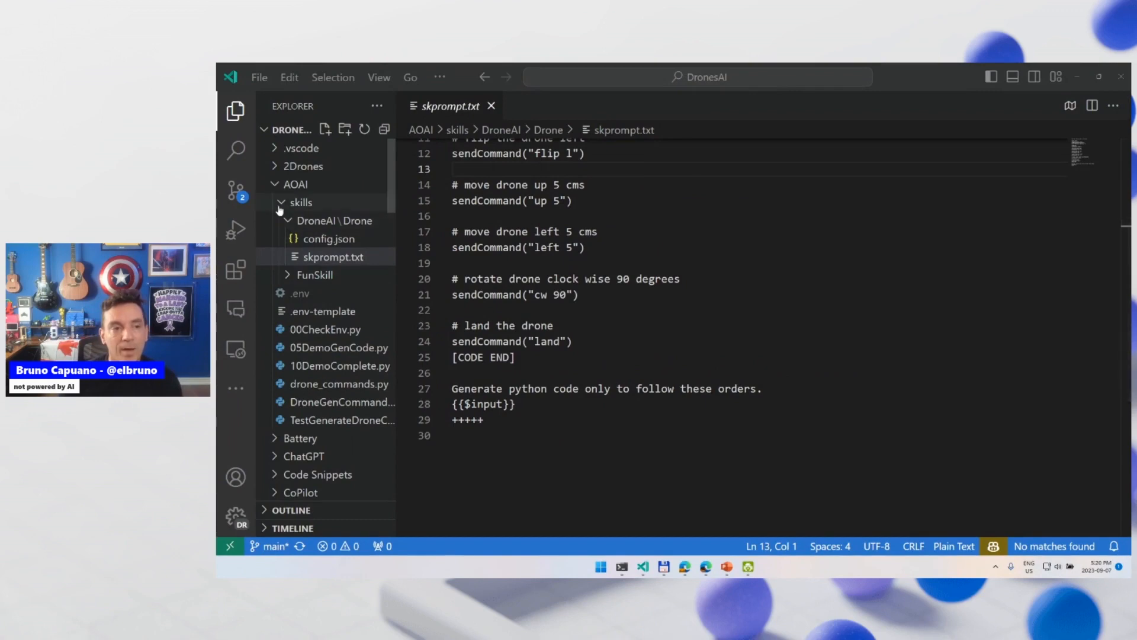
{"action": "right_click", "coordinate": [312, 275]}
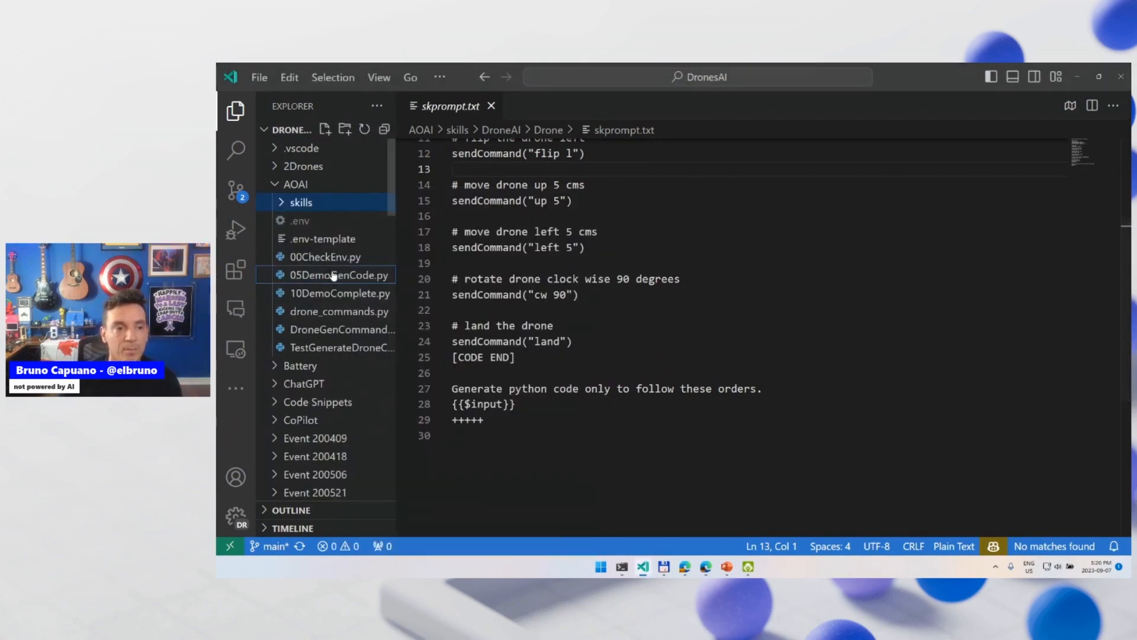
{"action": "right_click", "coordinate": [450, 106]}
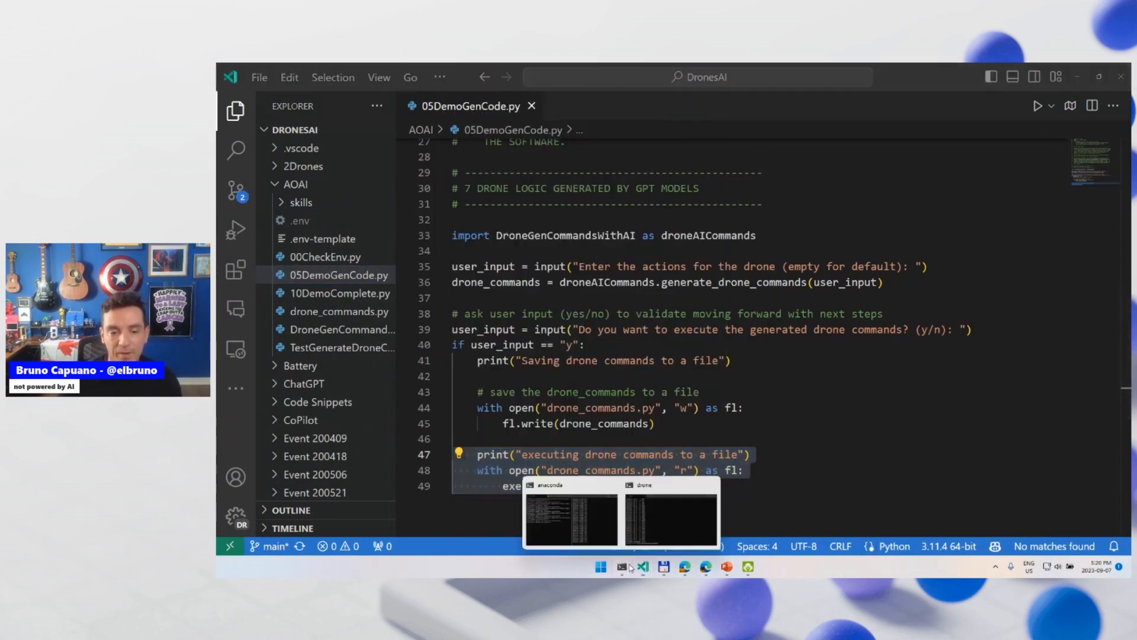
{"action": "left_click", "coordinate": [669, 515]}
{"action": "type", "text": "cd"}
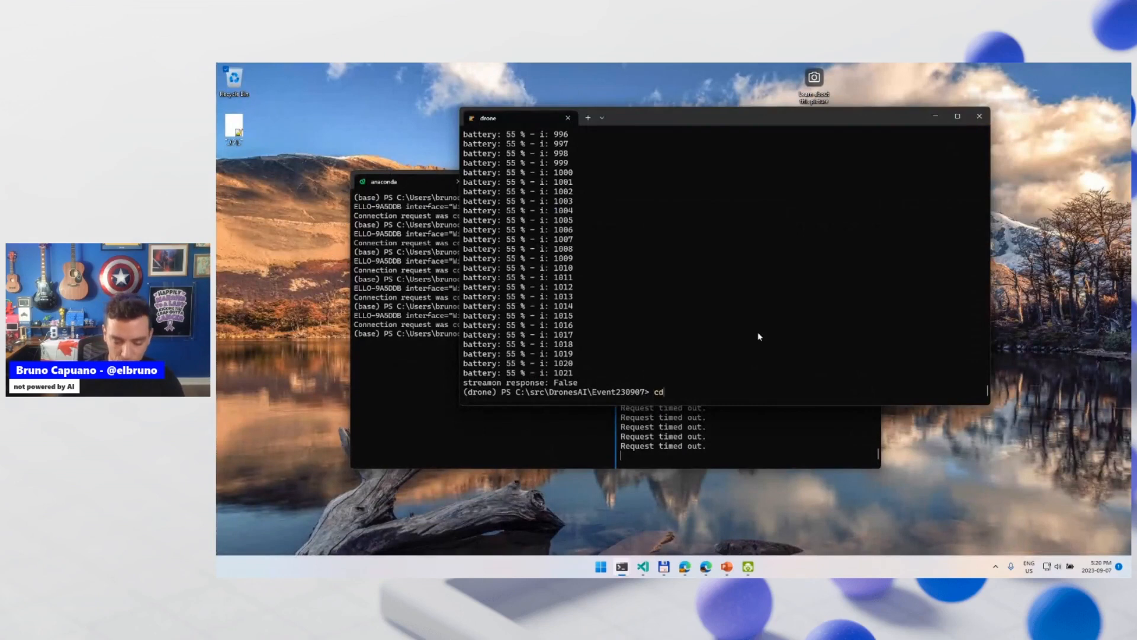
Run 05DemoGenCode.py from C:\src\DronesAI\AOAI with default flight actions, declining execution with 'n'
{"action": "type", "text": "\"C:\\src\\DronesAI\\AOAI\\\""}
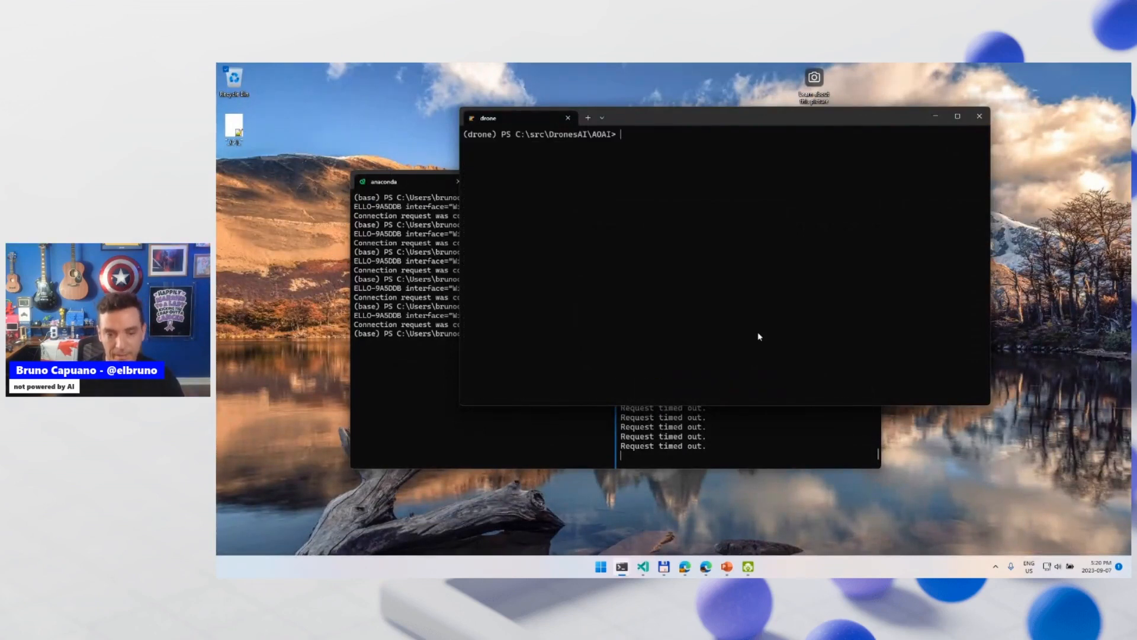
{"action": "type", "text": "python 0"}
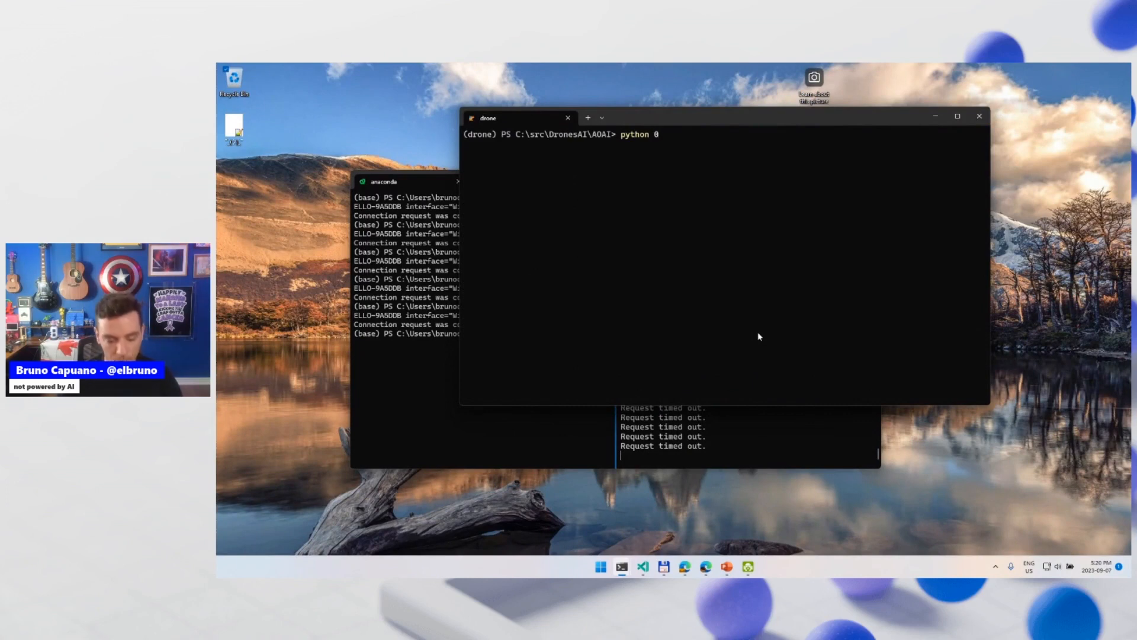
{"action": "type", "text": ".\\05DemoGenCode.py"}
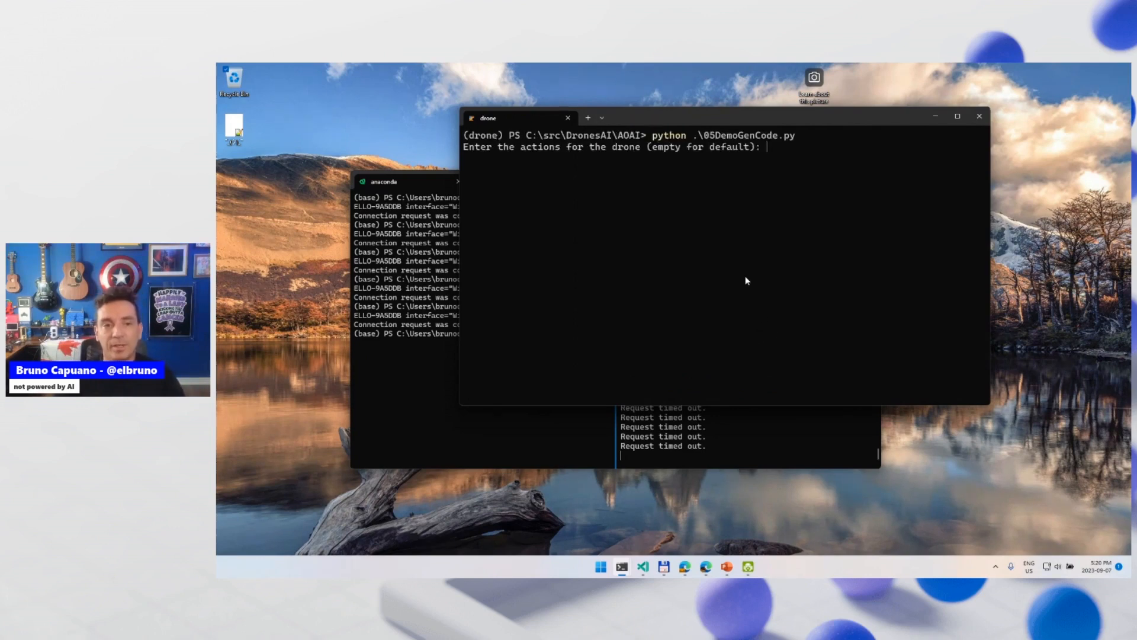
{"action": "key", "text": "enter"}
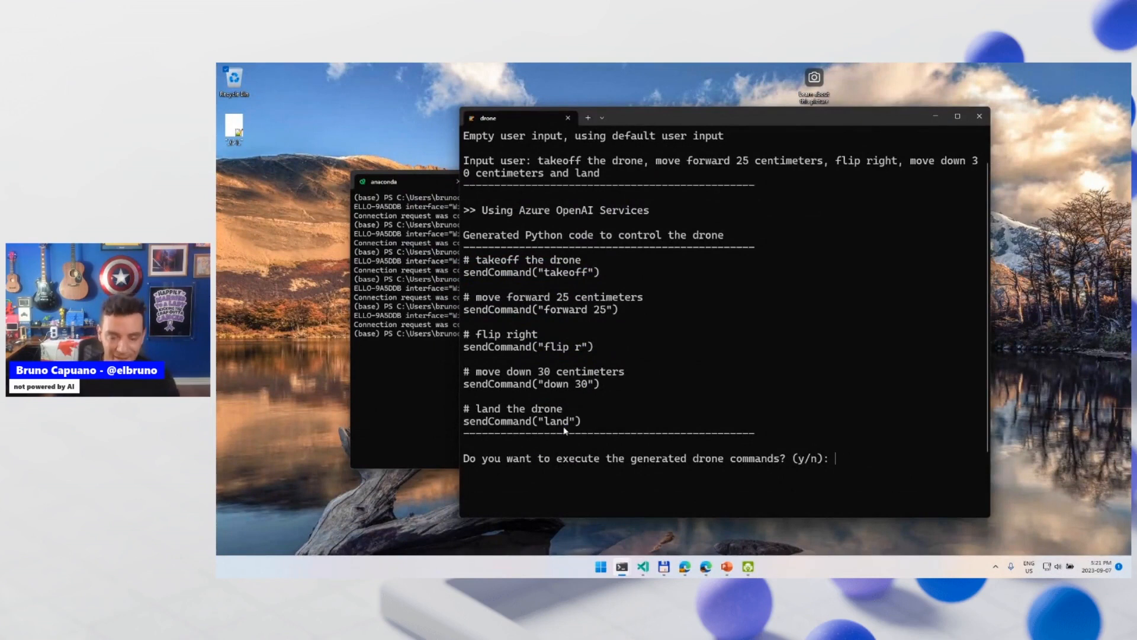
{"action": "type", "text": "n"}
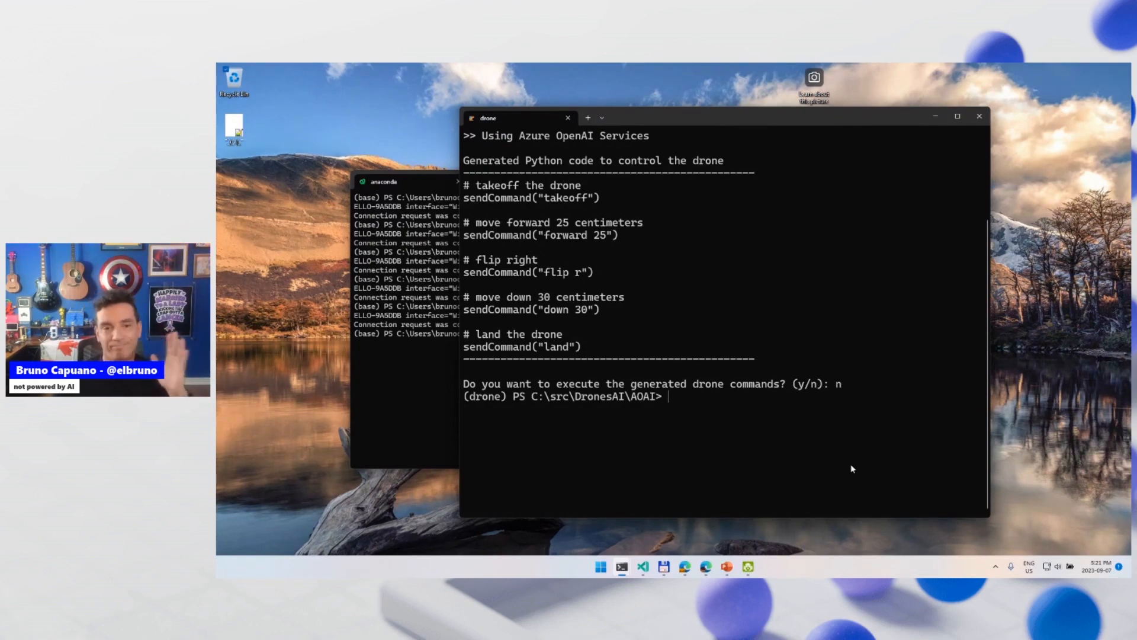
{"action": "mouse_move", "coordinate": [648, 567]}
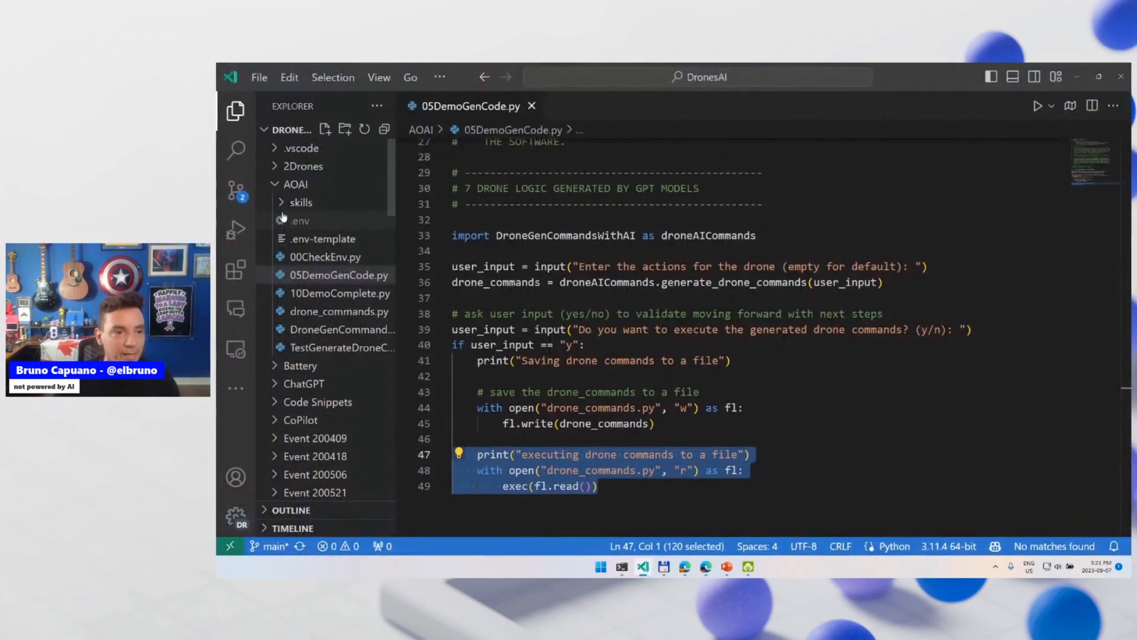
Open the drone skill's skprompt.txt and begin typing 'add a 5 seconds del…'
{"action": "left_click", "coordinate": [300, 202]}
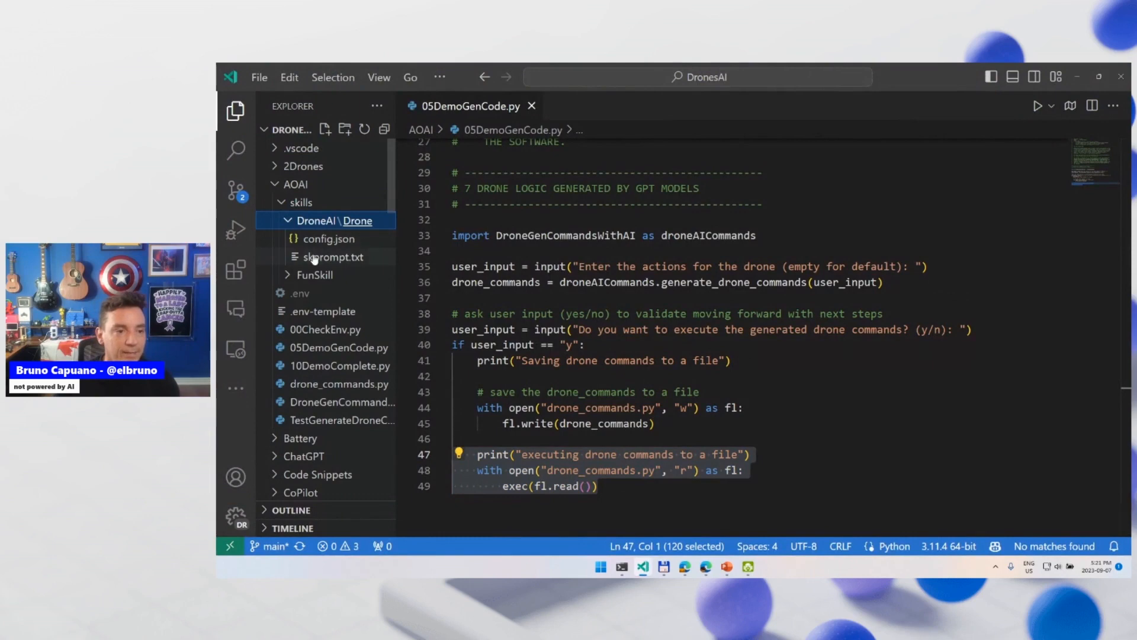
{"action": "left_click", "coordinate": [333, 256]}
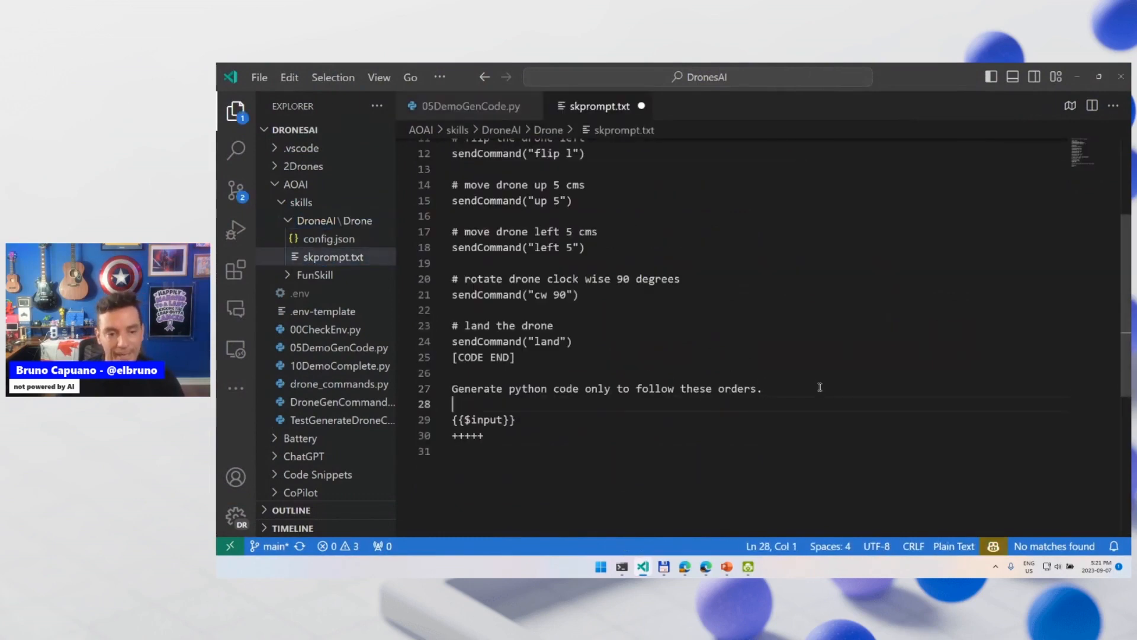
{"action": "type", "text": "add a 5"}
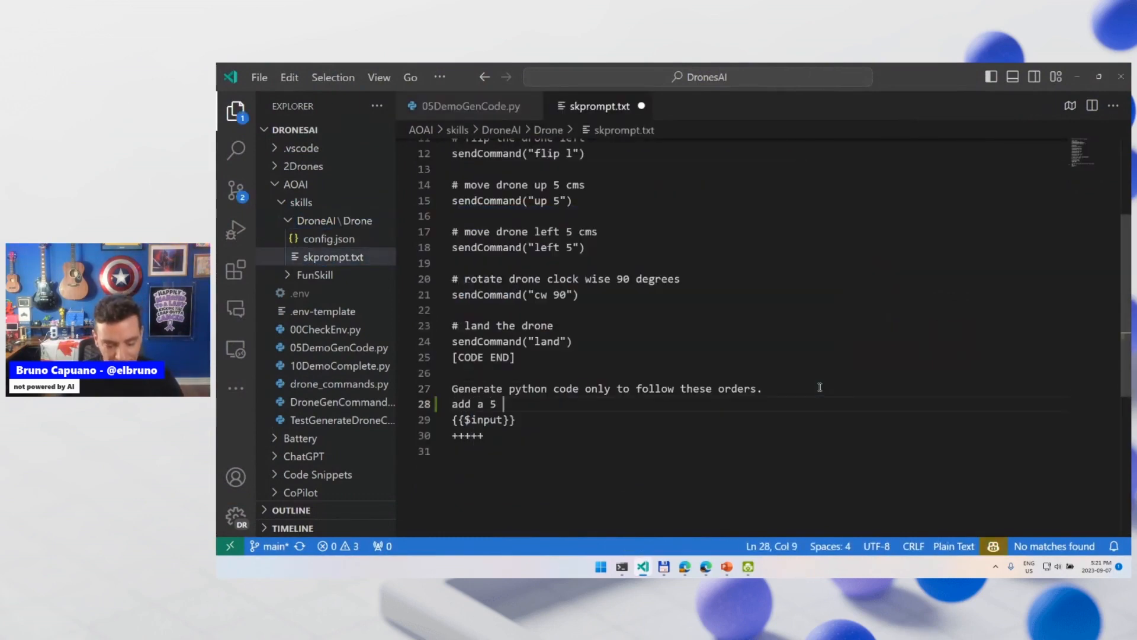
{"action": "type", "text": "seconds del"}
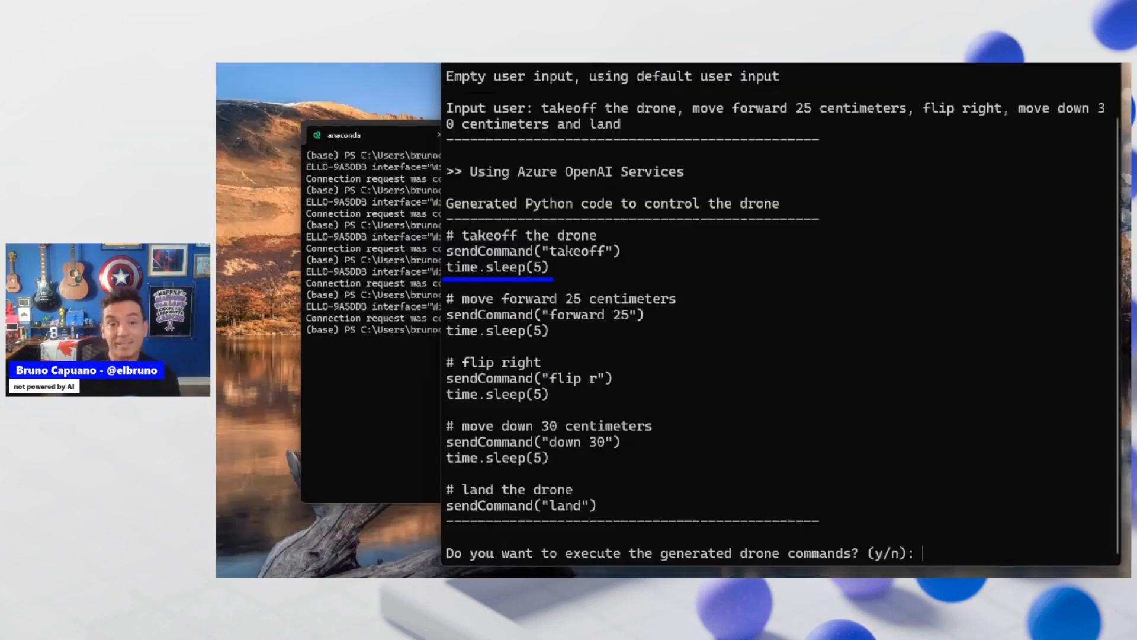
Decline running the regenerated drone commands containing time.sleep(5) by answering 'n'
{"action": "type", "text": "n"}
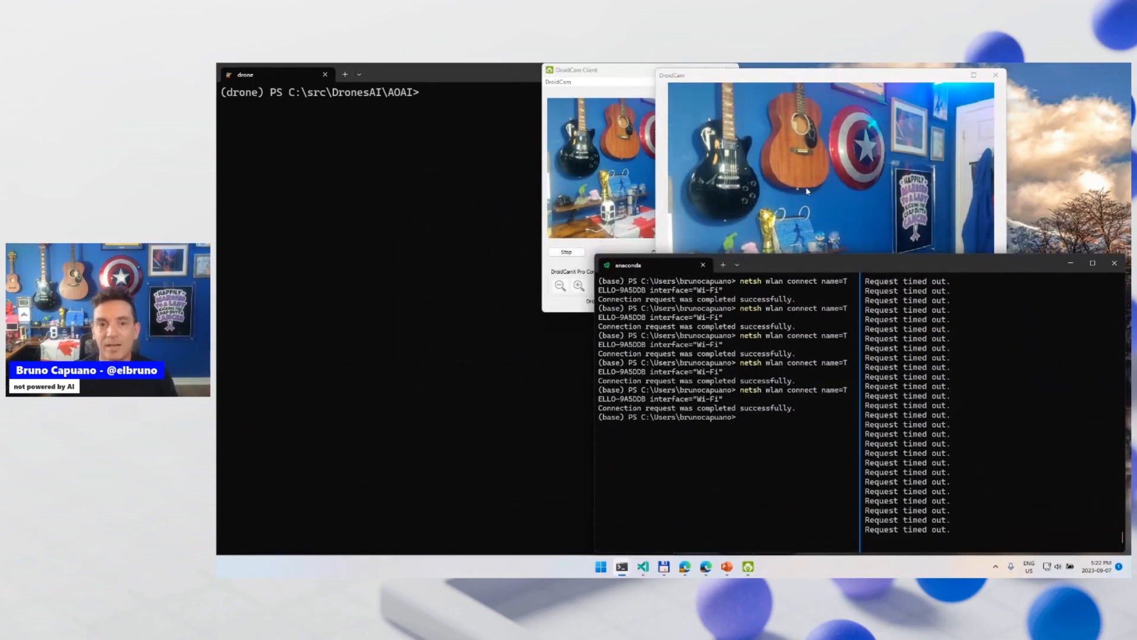
Switch to the drone terminal and start python 10DemoComplete.py
{"action": "left_click", "coordinate": [974, 75]}
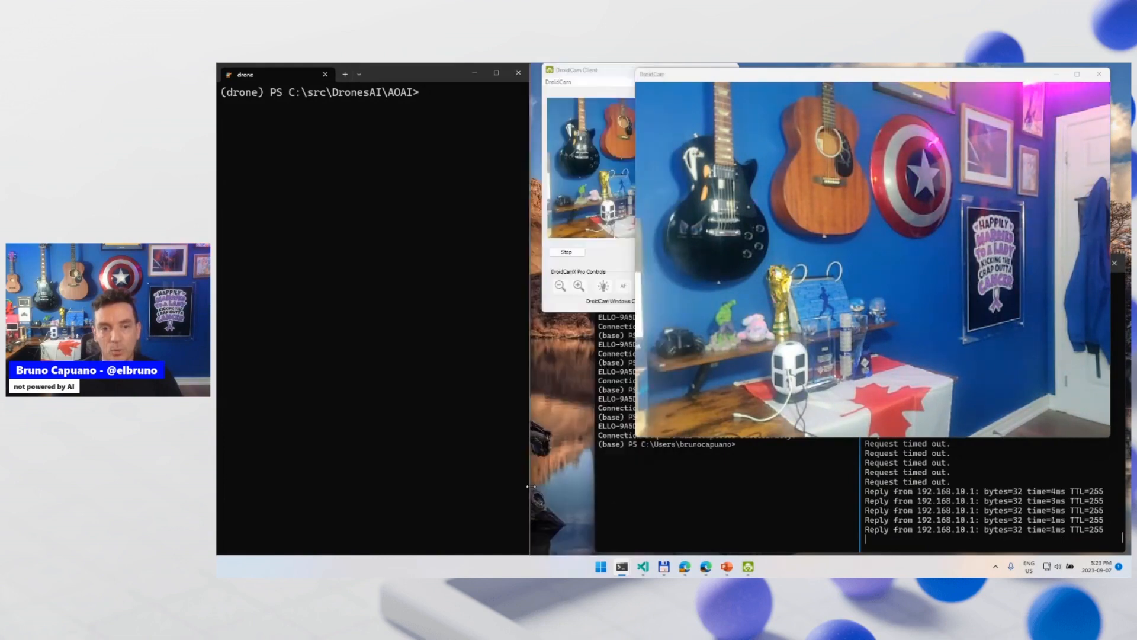
{"action": "type", "text": "python .\\10DemoComplete.py"}
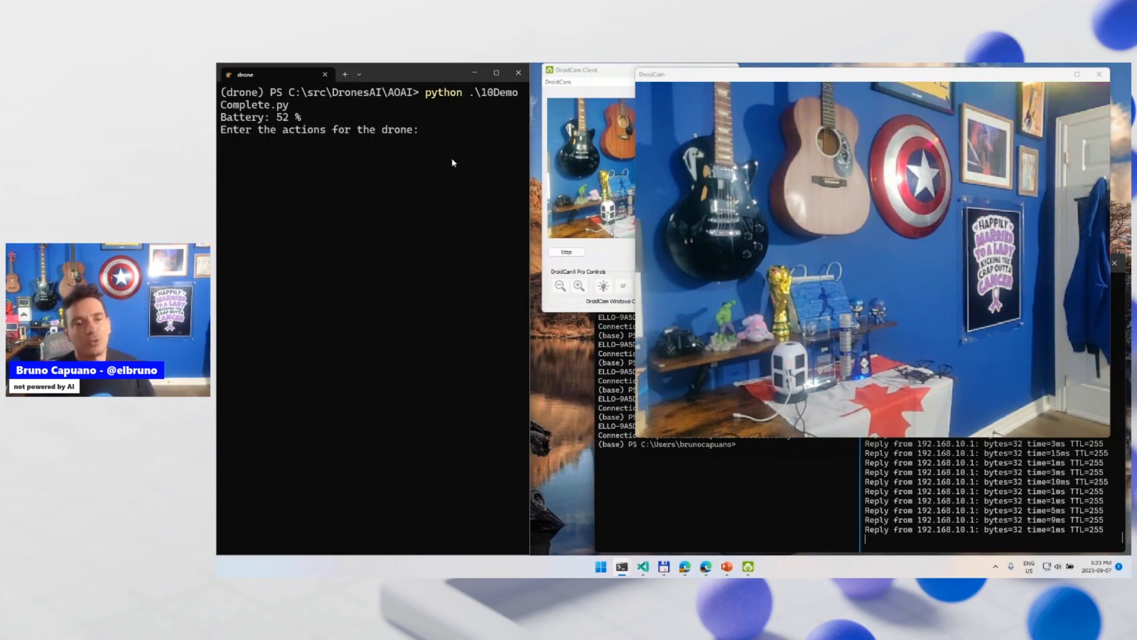
Accept the default flight actions and answer 'y' to save and fly the commands
{"action": "key", "text": "enter"}
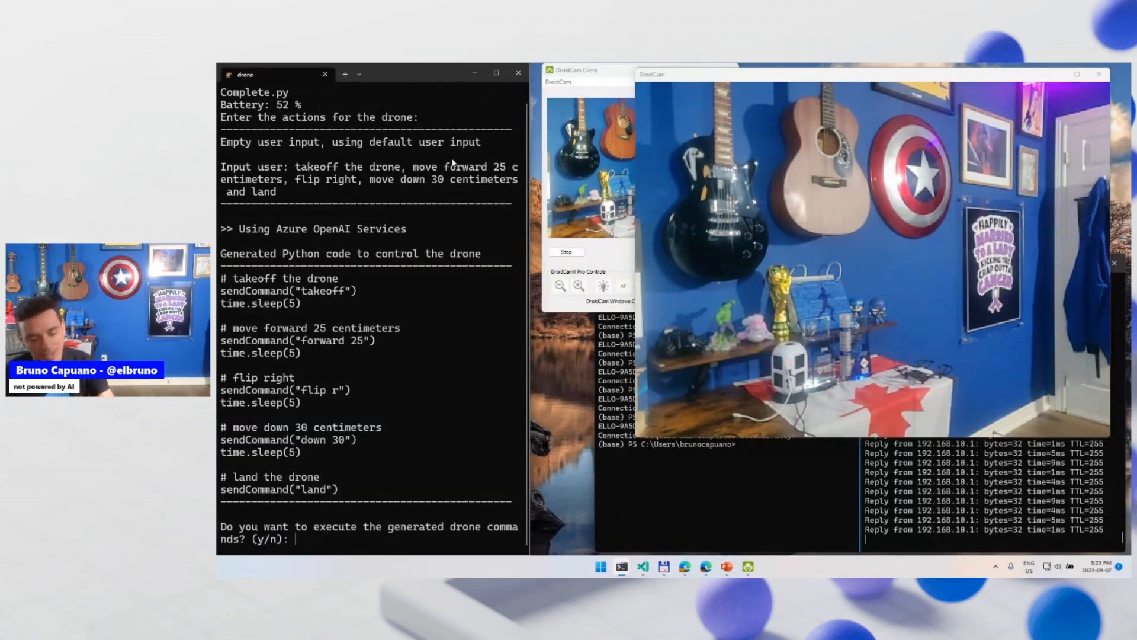
{"action": "type", "text": "y"}
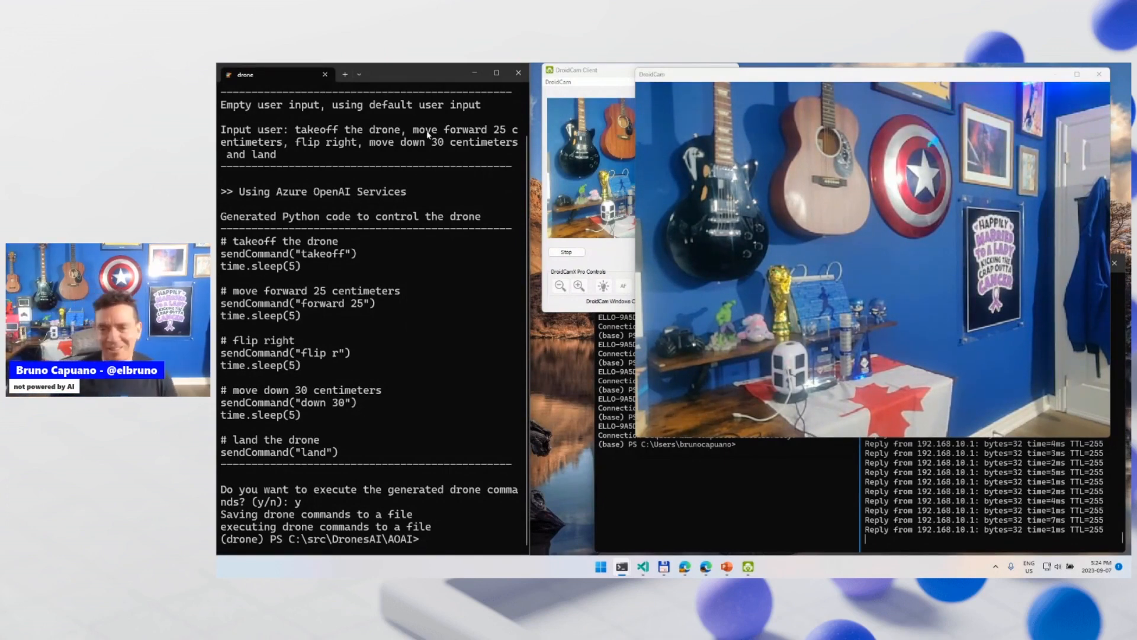
{"action": "mouse_move", "coordinate": [496, 273]}
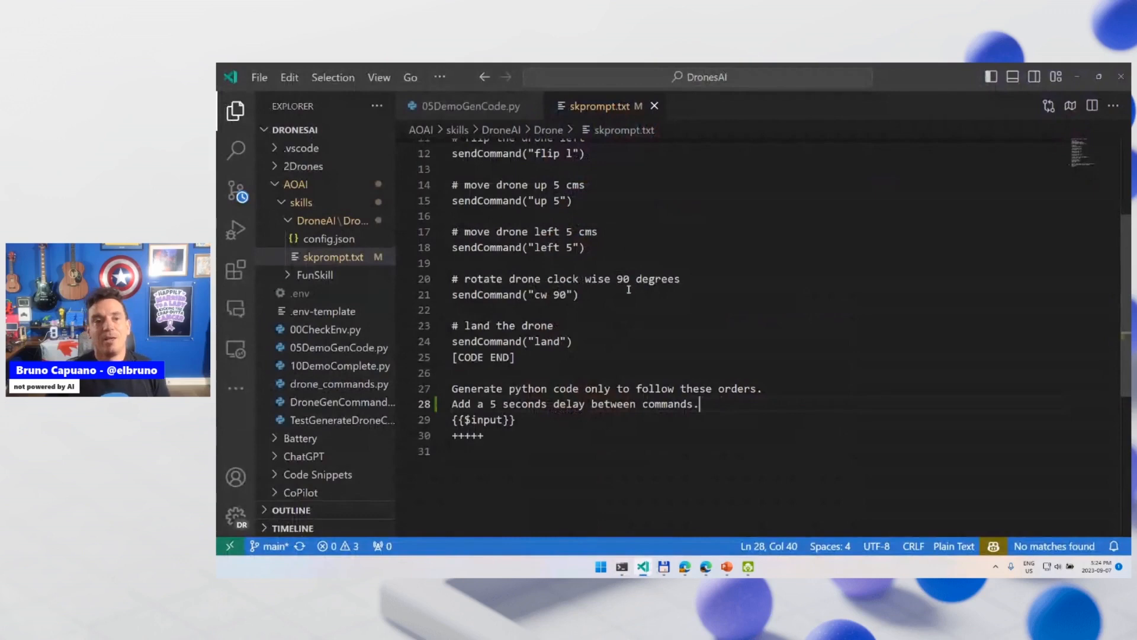
Review 05DemoGenCode.py lines 39–49 that write commands to a file and run them with exec
{"action": "left_click", "coordinate": [464, 106]}
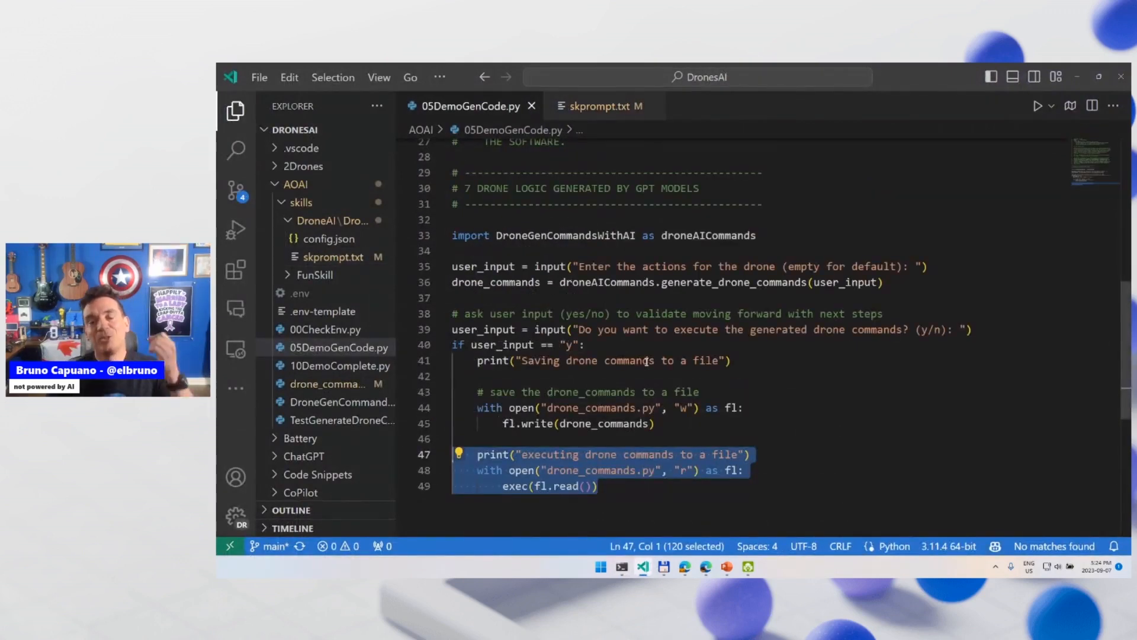
{"action": "left_click", "coordinate": [598, 486]}
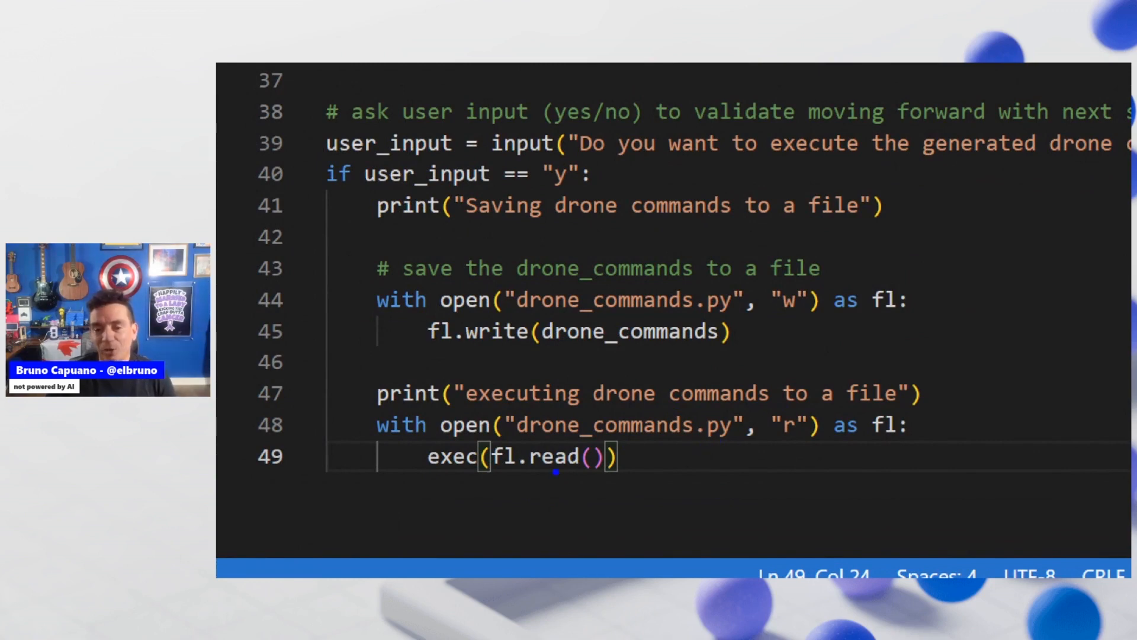
{"action": "double_click", "coordinate": [452, 456]}
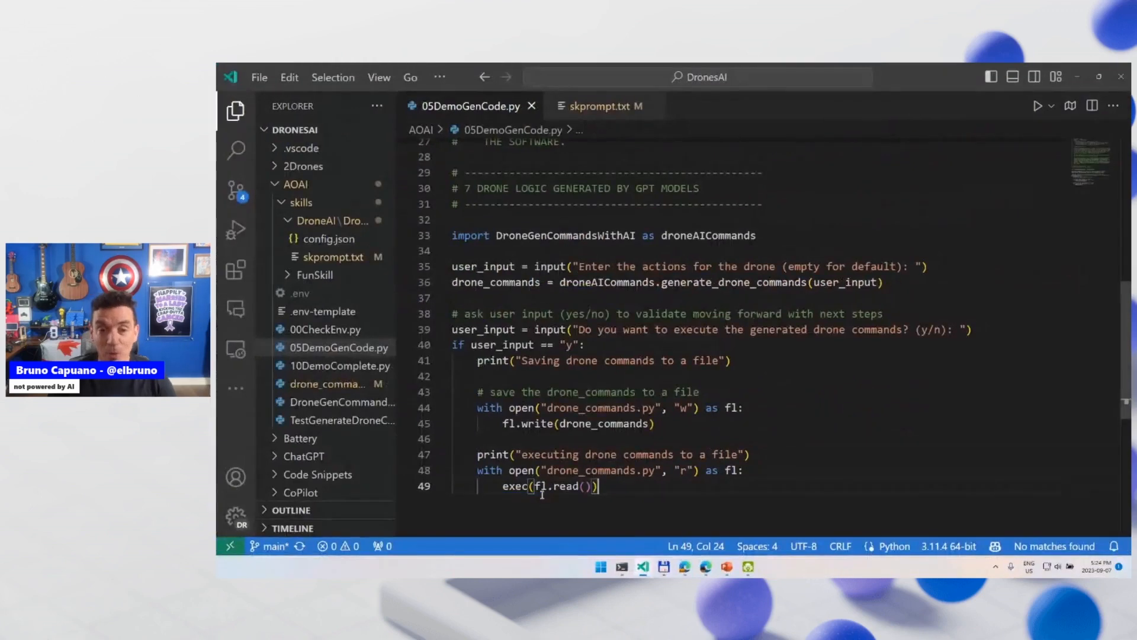
{"action": "left_click", "coordinate": [726, 566]}
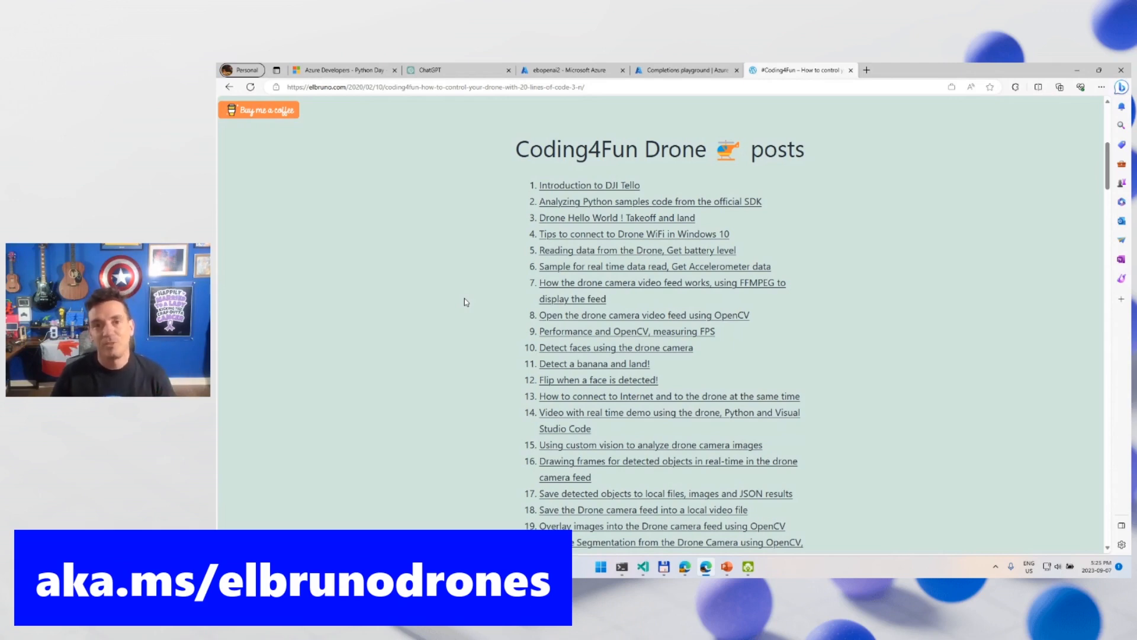
Scroll the elbruno.com Coding4Fun page down to later drone articles
{"action": "scroll", "scroll_direction": "down", "scroll_amount": 3}
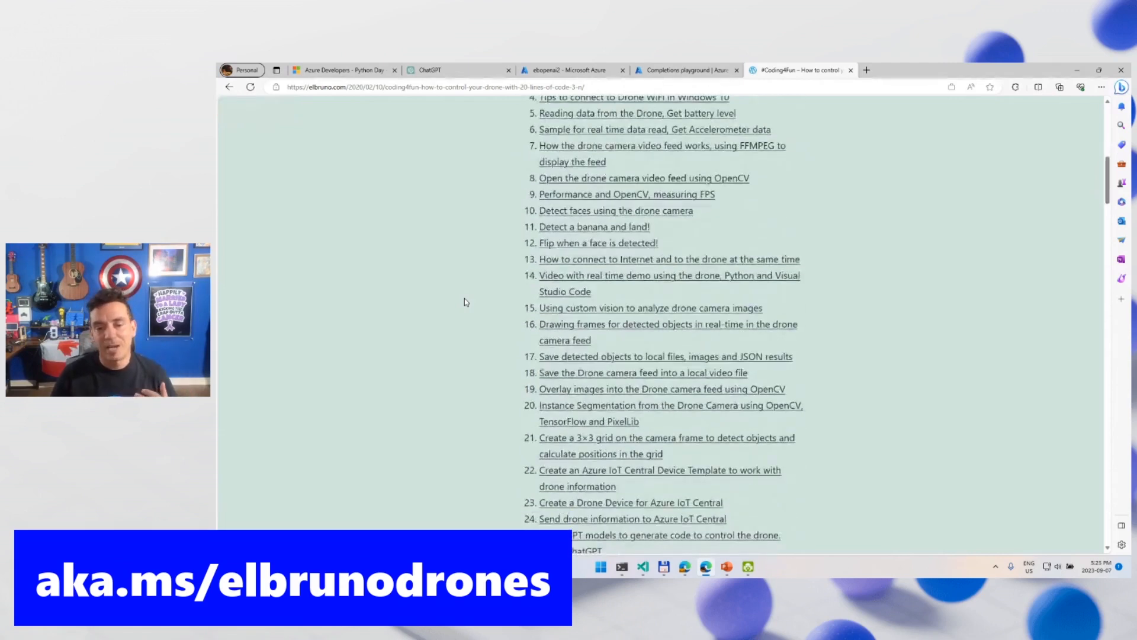